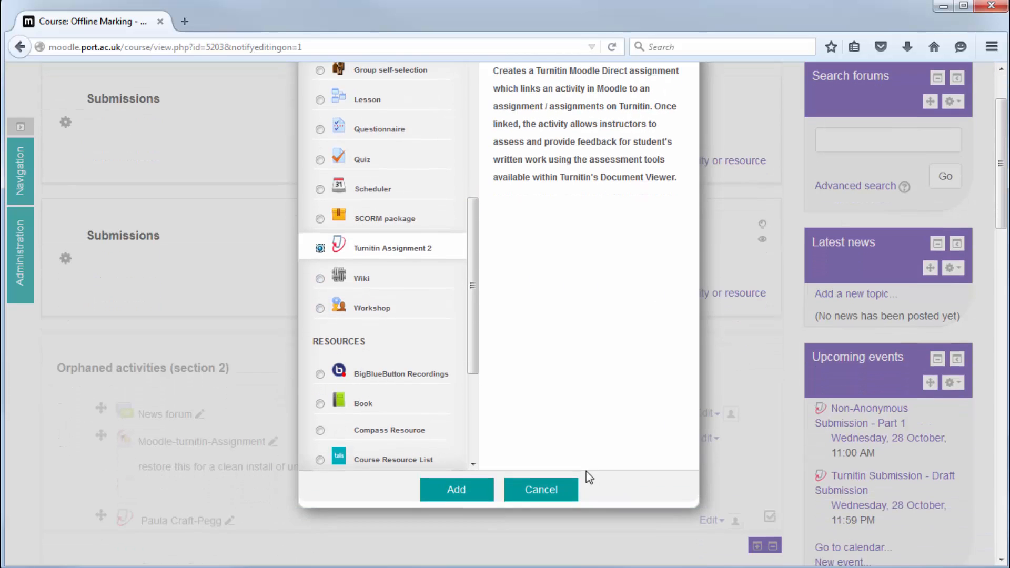
Add the selected Turnitin Assignment 2 activity to the Submissions section
{"action": "left_click", "coordinate": [456, 490]}
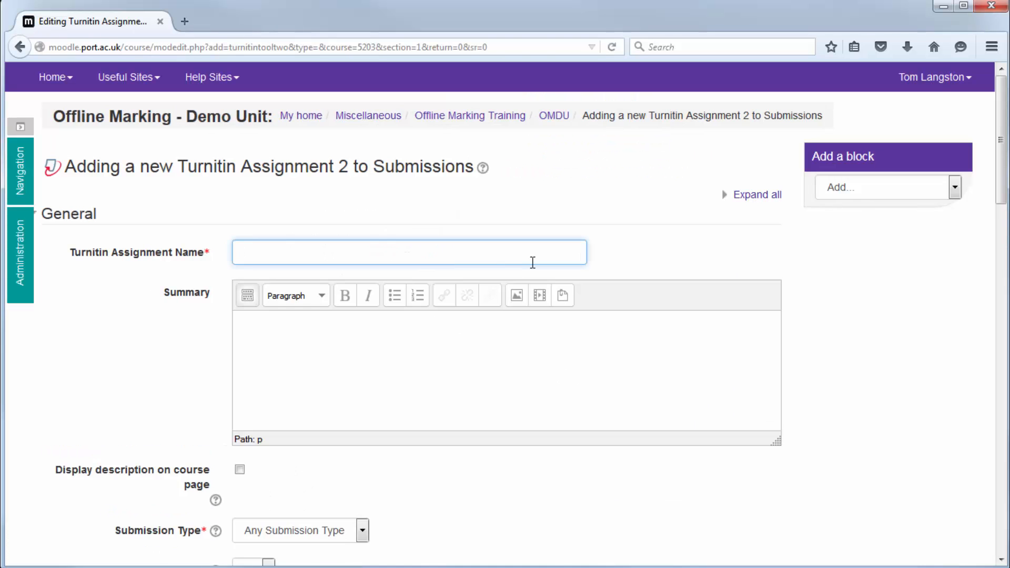
Name the assignment 'Artefact 1' and review the form down to Assignment Part 1
{"action": "left_click", "coordinate": [409, 252]}
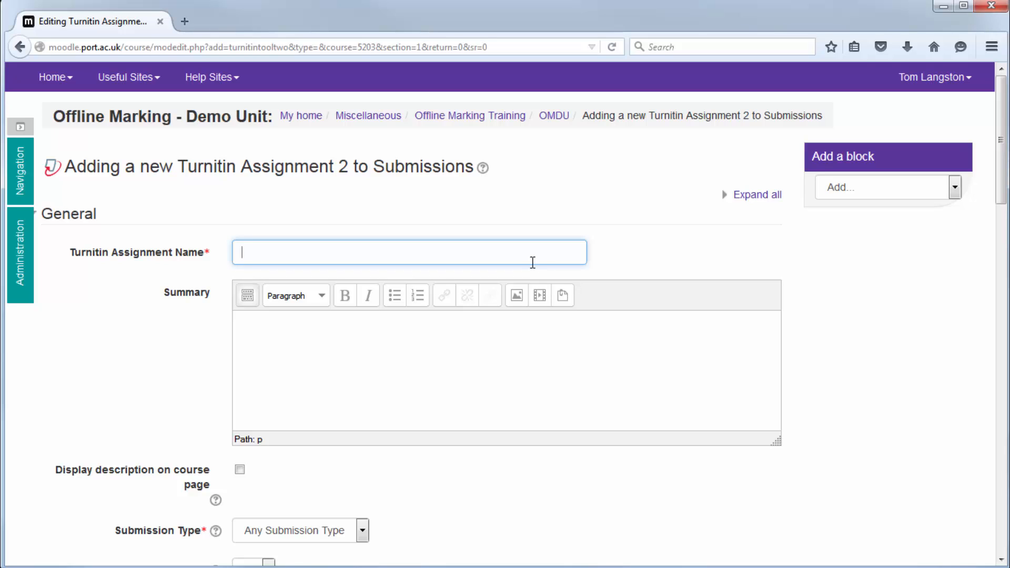
{"action": "type", "text": "Artefact 1"}
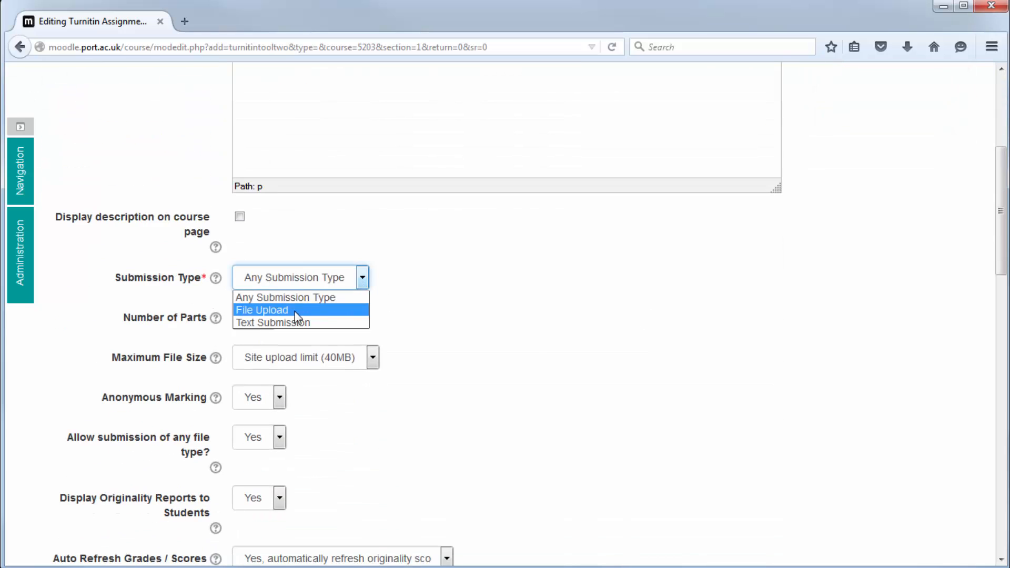
{"action": "scroll", "scroll_direction": "down", "scroll_amount": 3}
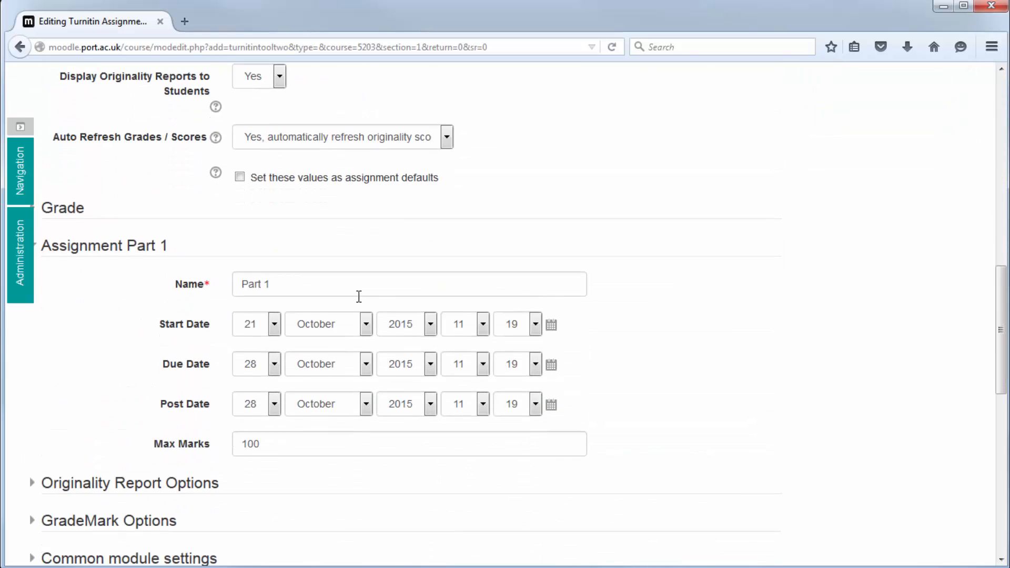
{"action": "scroll", "scroll_direction": "down", "scroll_amount": 3}
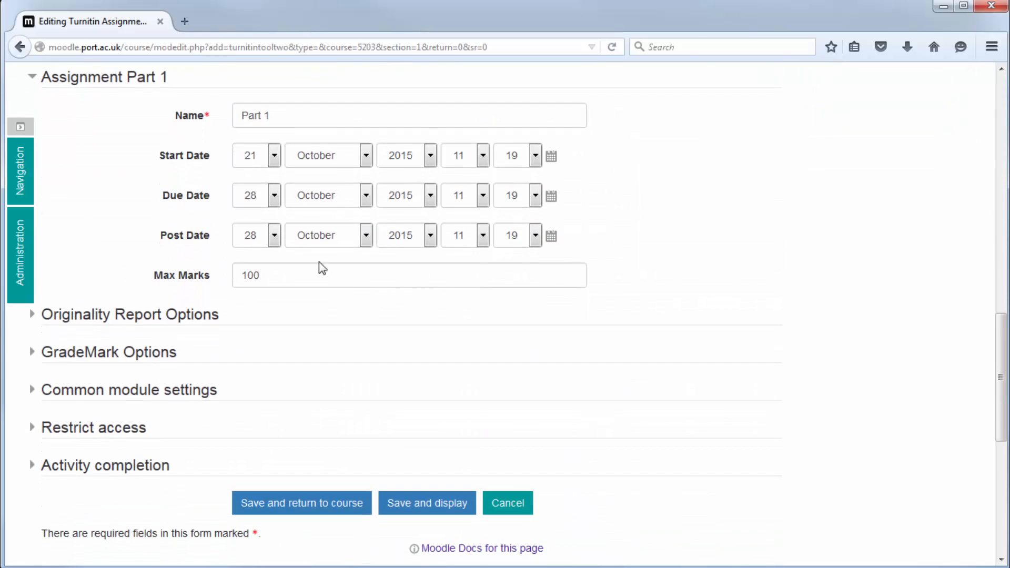
{"action": "mouse_move", "coordinate": [315, 295]}
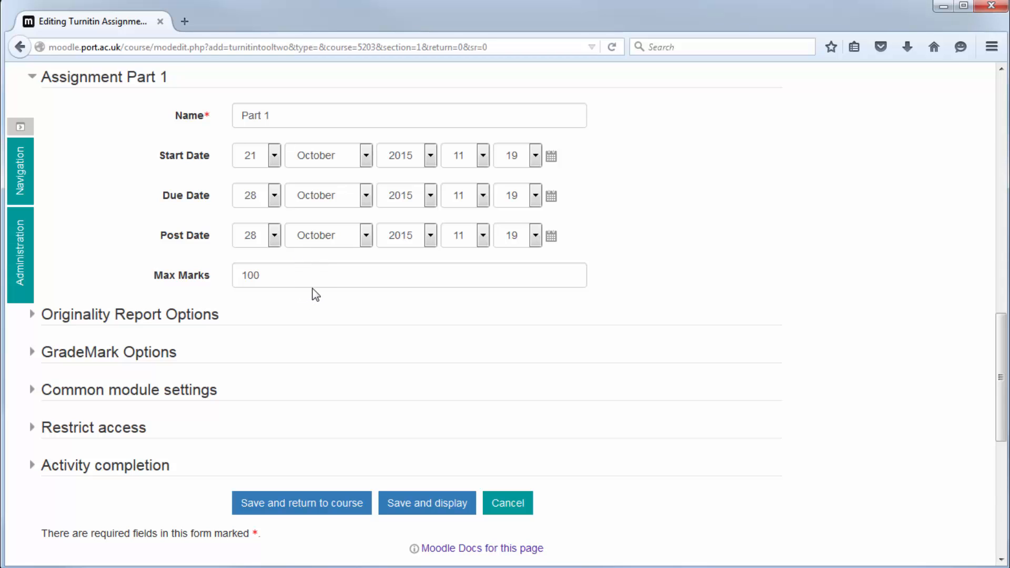
{"action": "scroll", "scroll_direction": "down", "scroll_amount": 3}
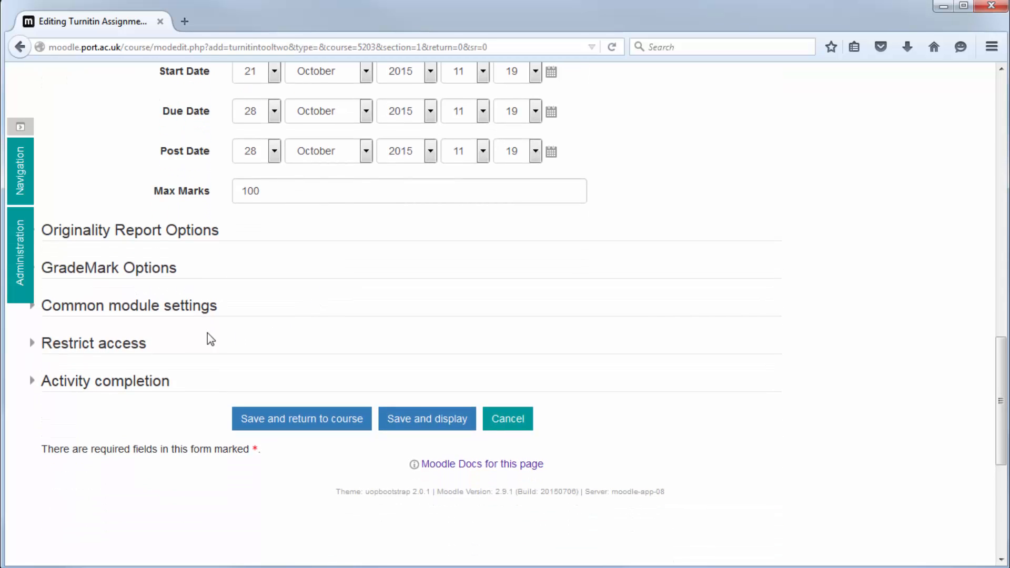
Add a Date restriction making Artefact 1 available until 28 October 2015, 12:00
{"action": "left_click", "coordinate": [93, 343]}
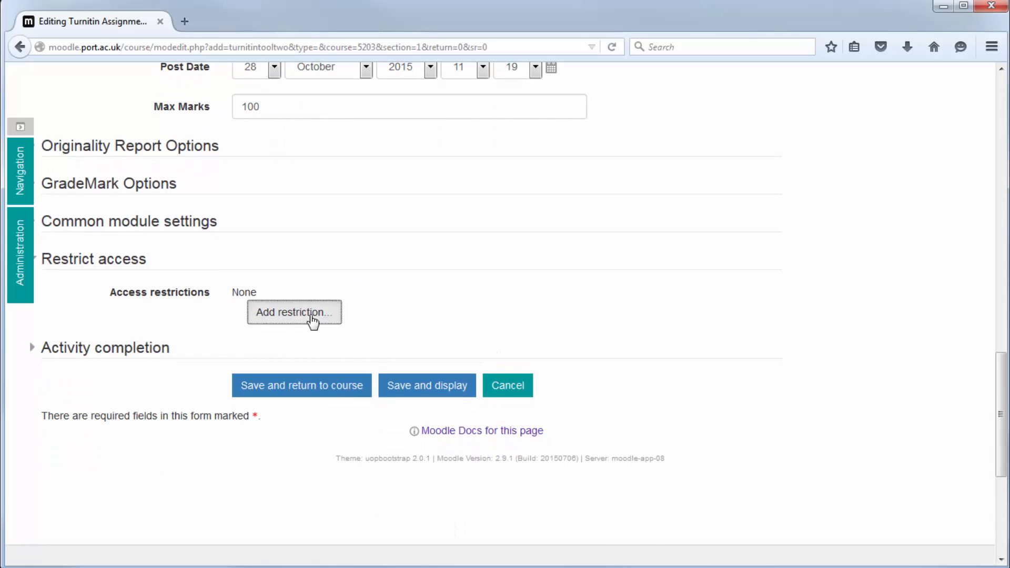
{"action": "left_click", "coordinate": [293, 313]}
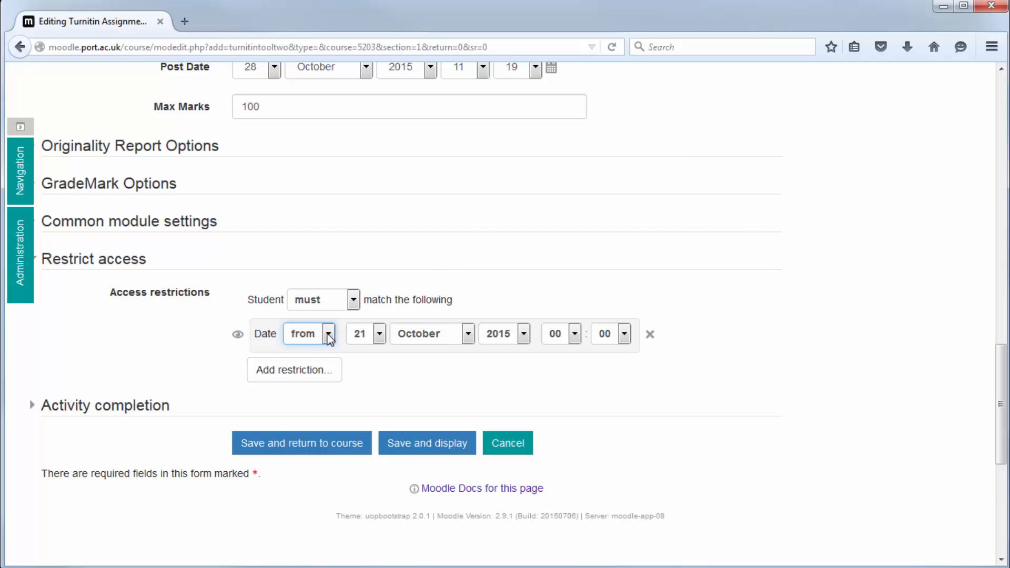
{"action": "left_click", "coordinate": [310, 333]}
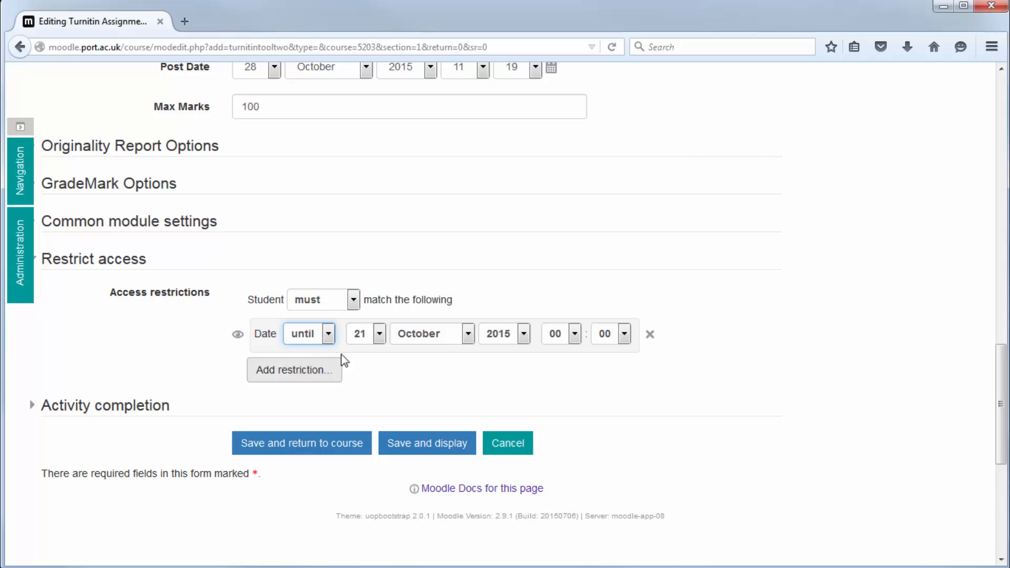
{"action": "left_click", "coordinate": [366, 333]}
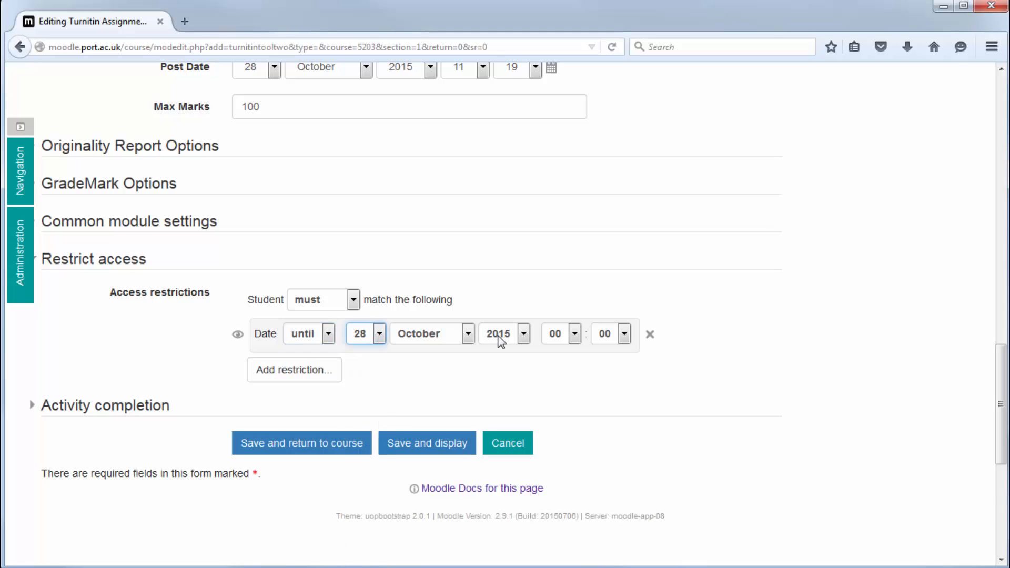
{"action": "left_click", "coordinate": [573, 333]}
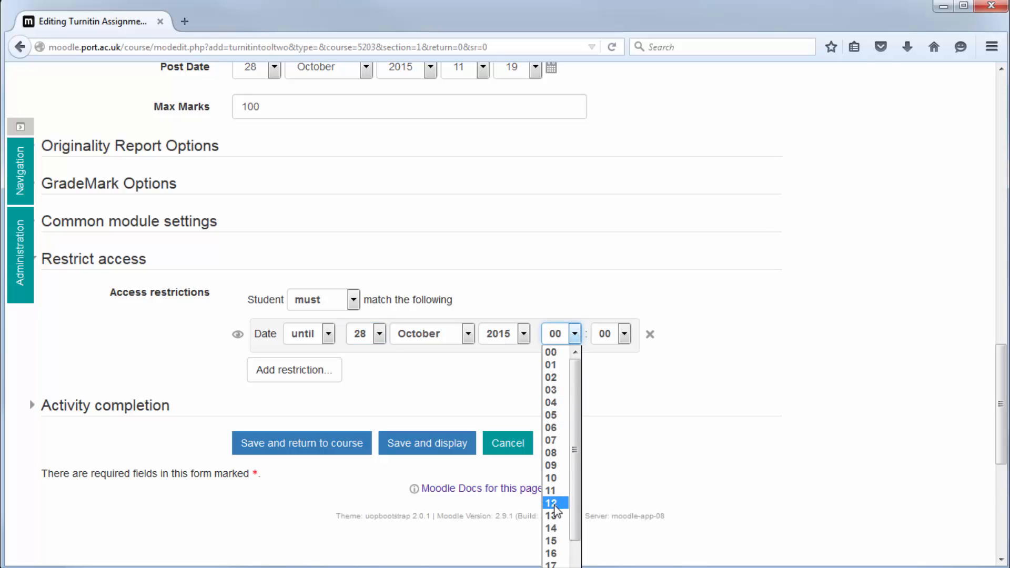
{"action": "left_click", "coordinate": [551, 503]}
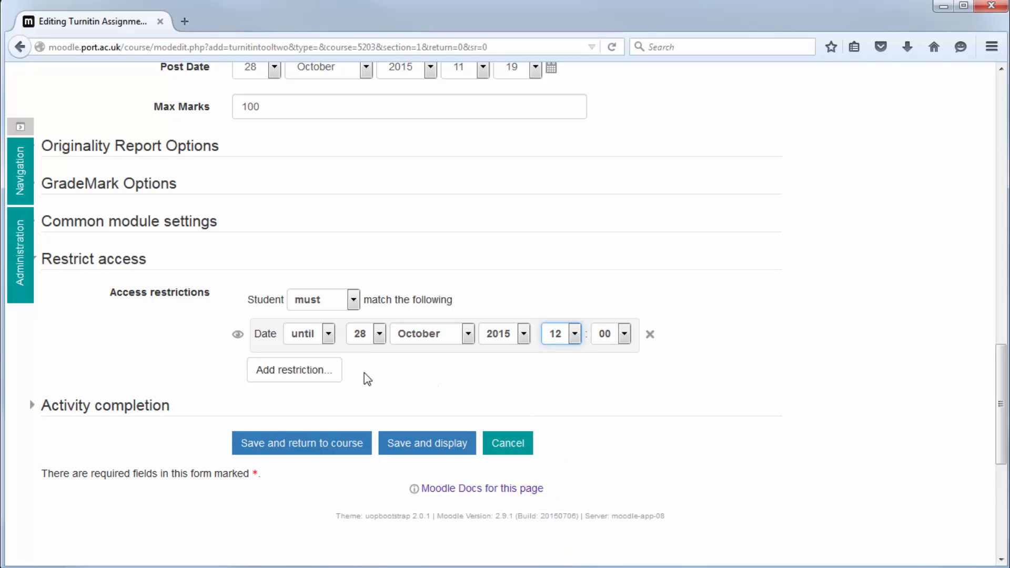
{"action": "mouse_move", "coordinate": [238, 335]}
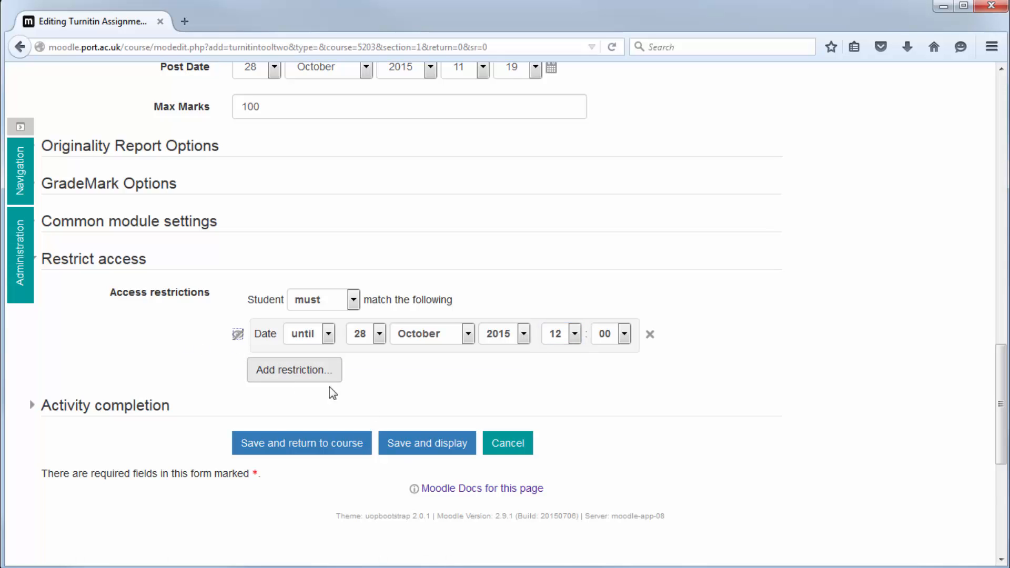
Save Artefact 1 and check it in the Submissions section of the course page
{"action": "left_click", "coordinate": [301, 443]}
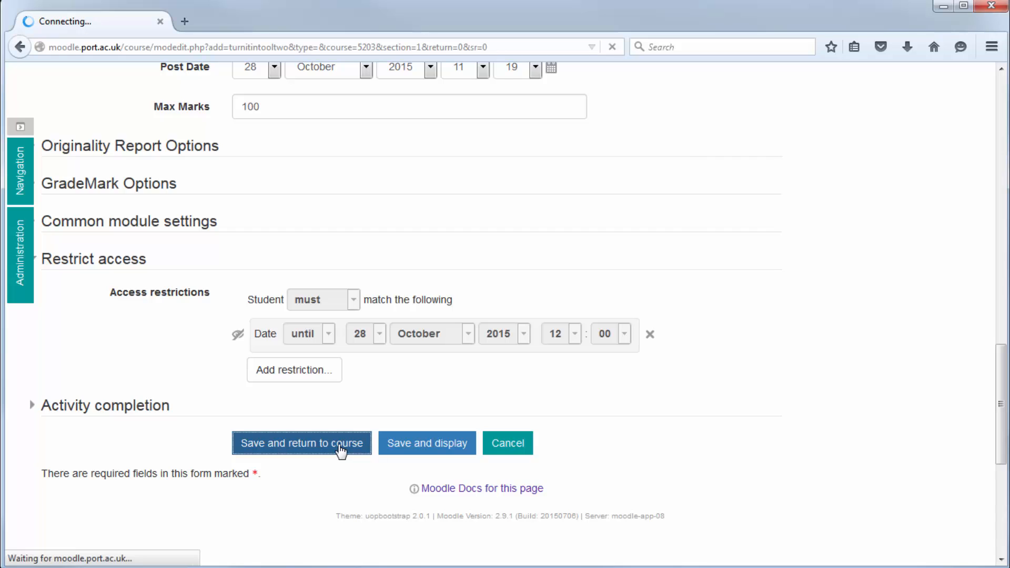
{"action": "left_click", "coordinate": [301, 444]}
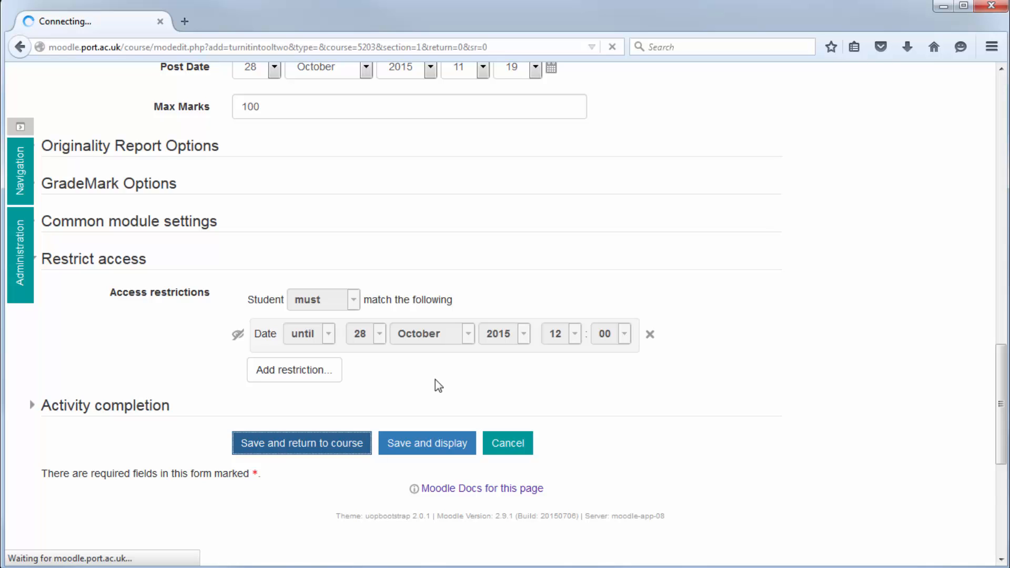
{"action": "left_click", "coordinate": [301, 442]}
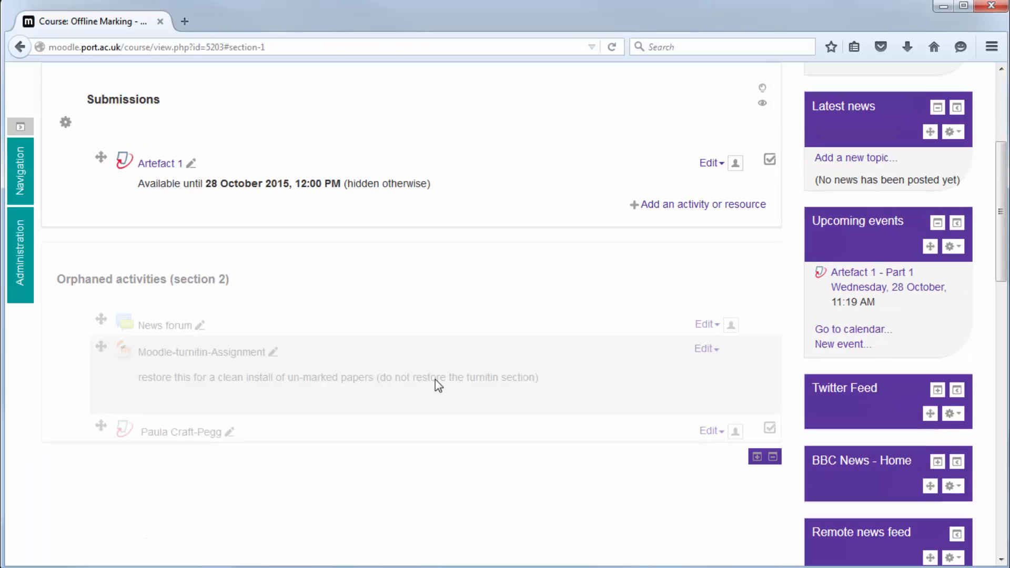
{"action": "scroll", "scroll_direction": "down", "scroll_amount": 3}
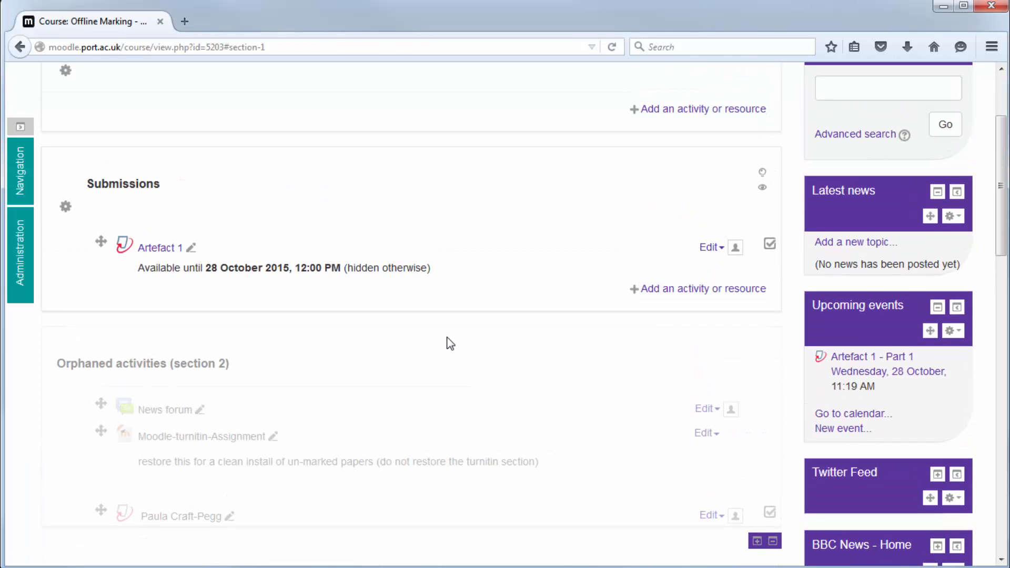
Add another Turnitin Assignment 2 activity to the Submissions section
{"action": "left_click", "coordinate": [704, 288]}
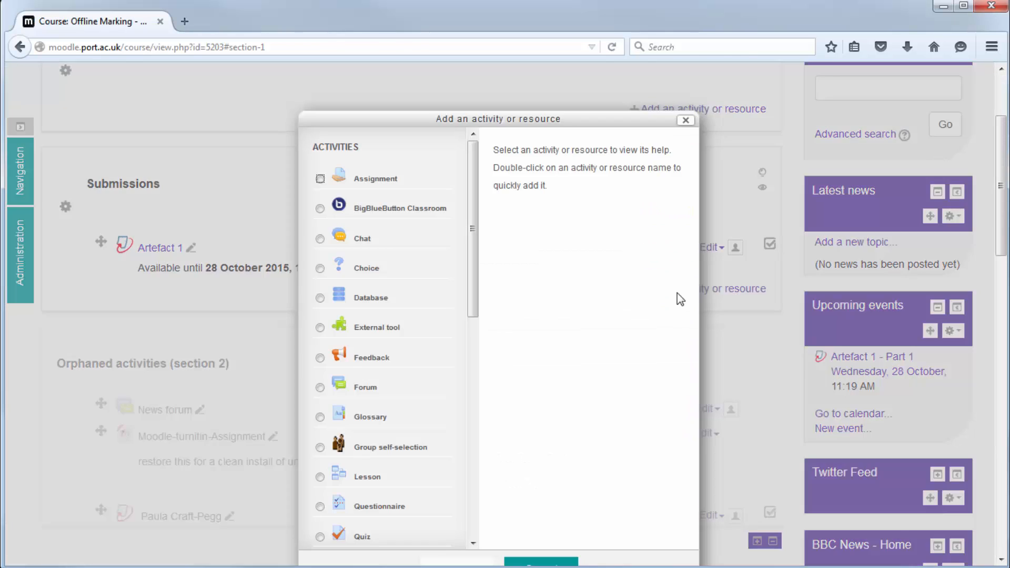
{"action": "scroll", "scroll_direction": "down", "scroll_amount": 3}
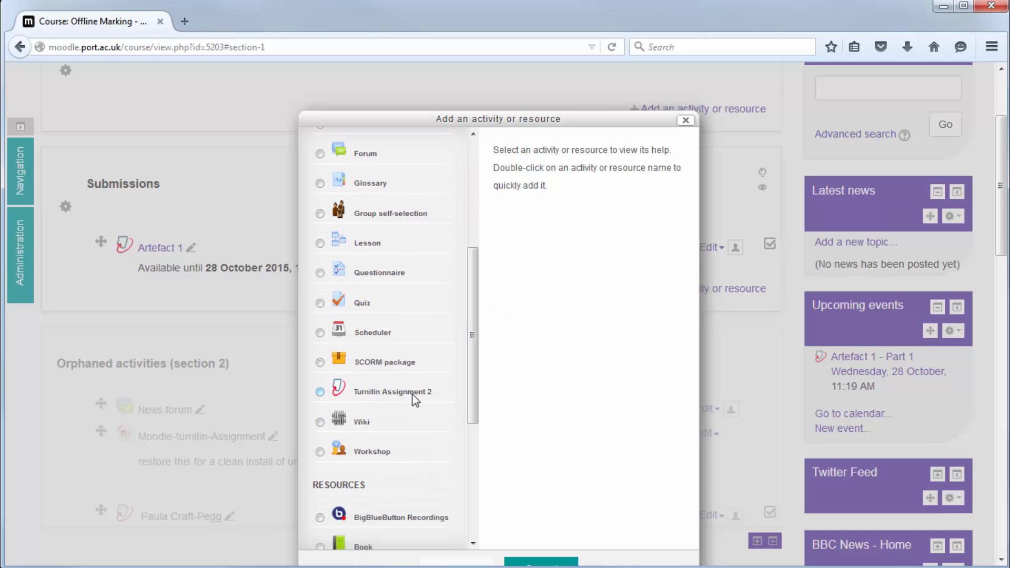
{"action": "left_click", "coordinate": [321, 391]}
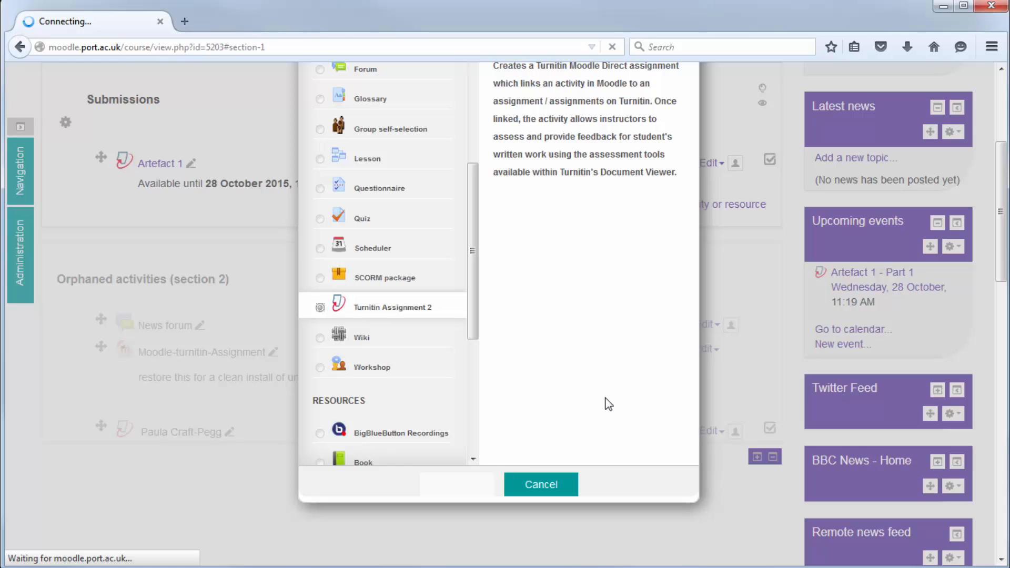
{"action": "left_click", "coordinate": [321, 307]}
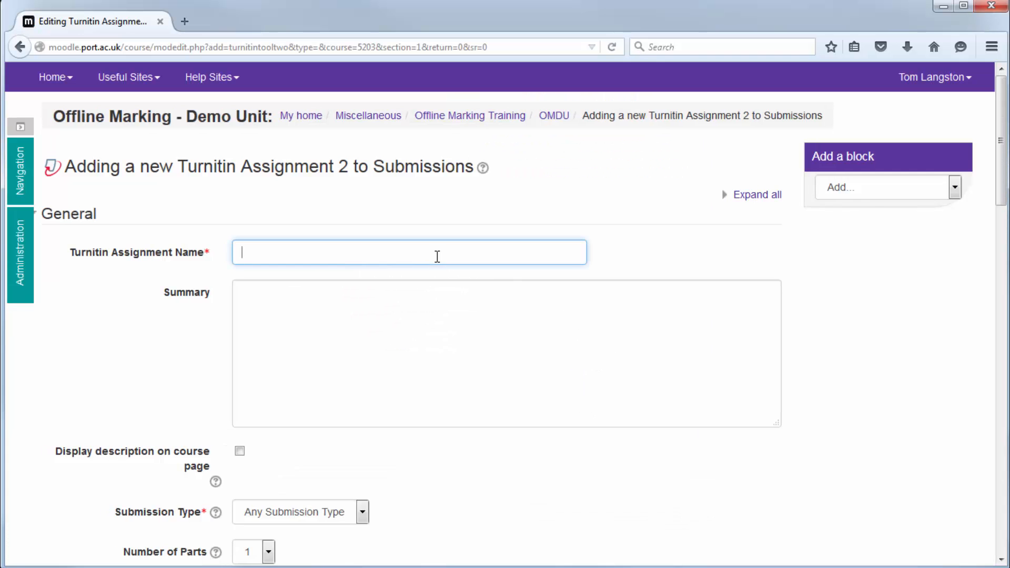
Name the assignment 'Artefact 1 - ECF and Late Submissions' and check the submission type options
{"action": "type", "text": "Arted"}
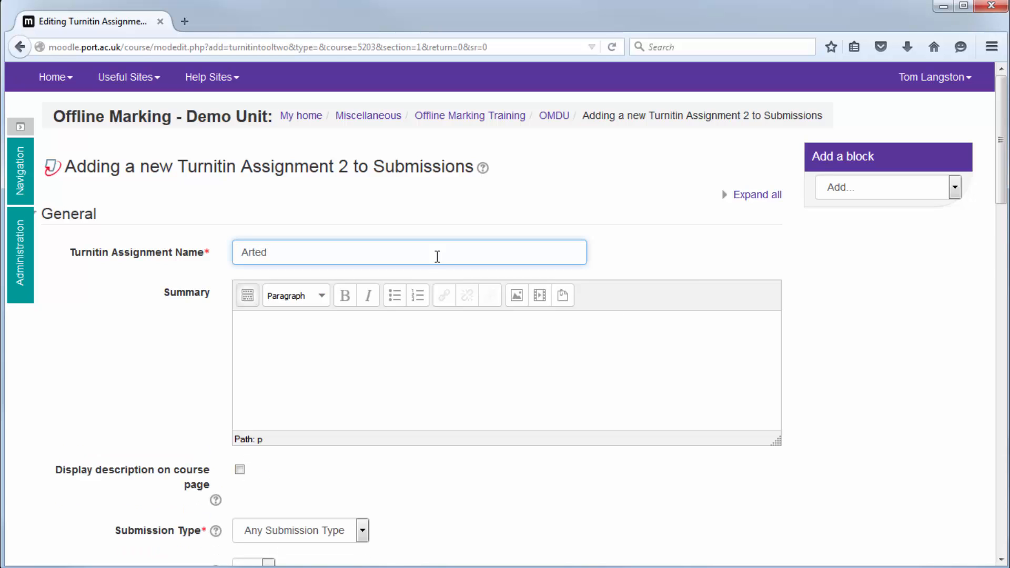
{"action": "type", "text": "Artefact 1"}
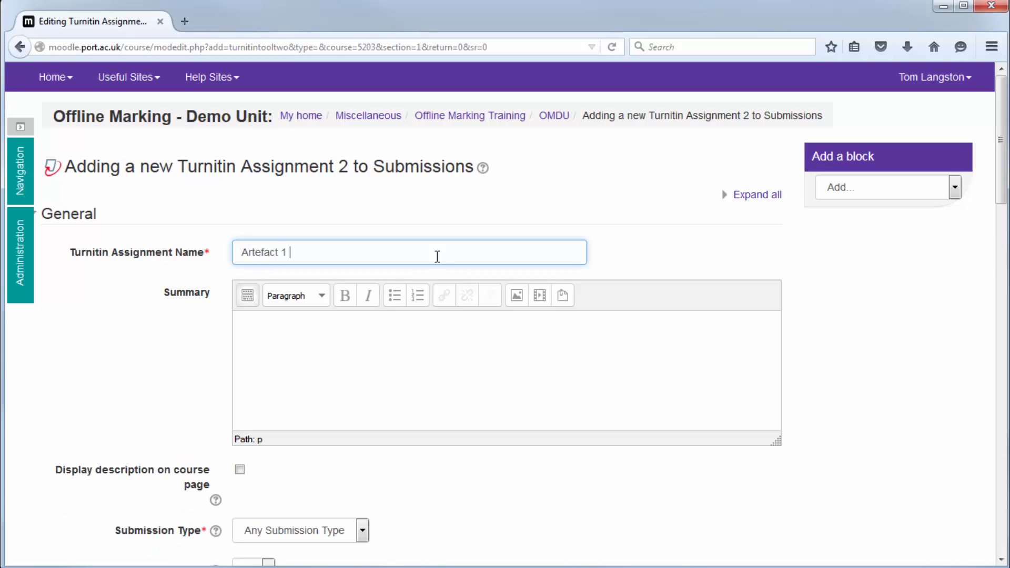
{"action": "type", "text": "- EC"}
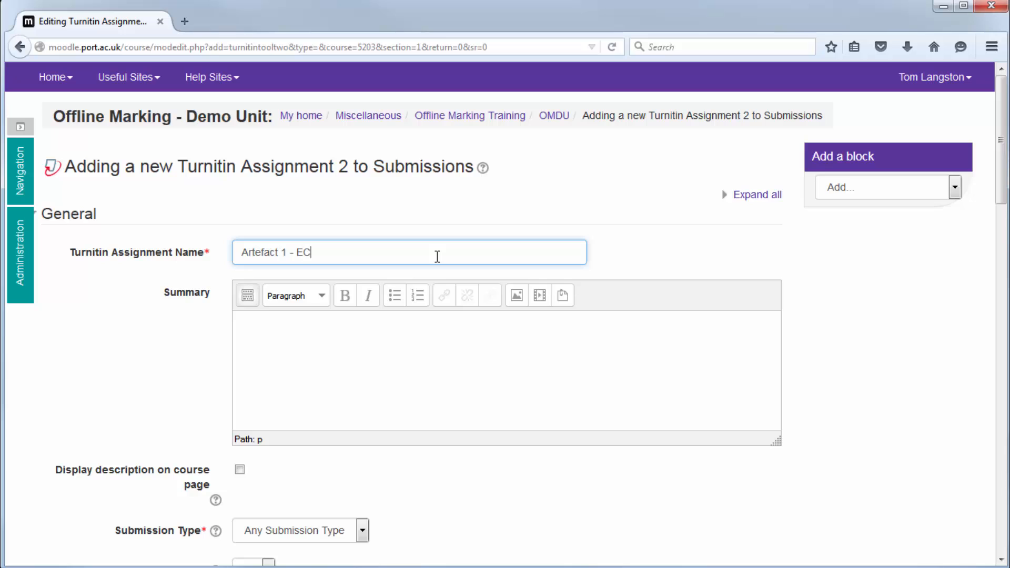
{"action": "type", "text": "F and Late Submissi"}
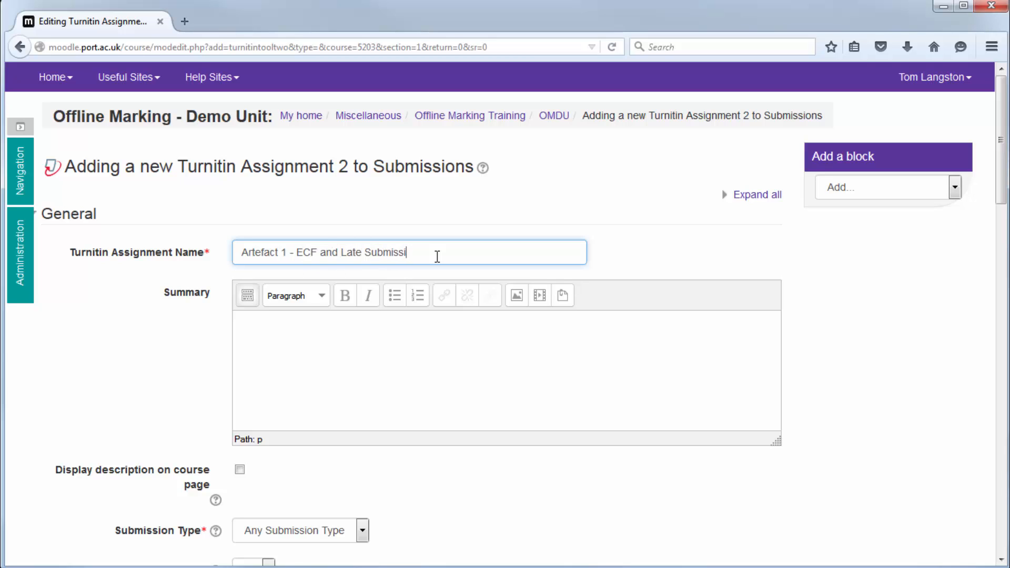
{"action": "type", "text": "ons"}
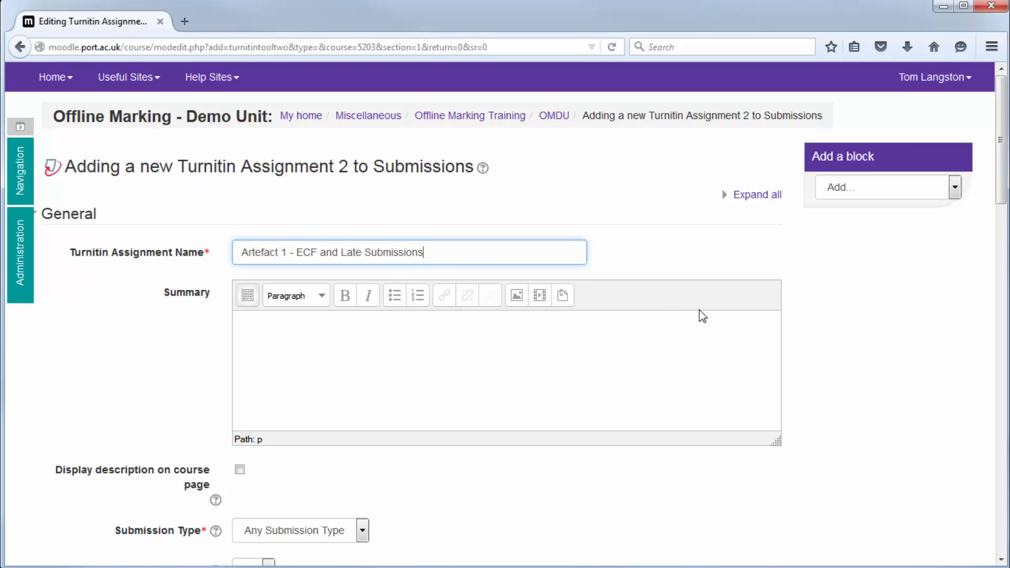
{"action": "scroll", "scroll_direction": "down", "scroll_amount": 3}
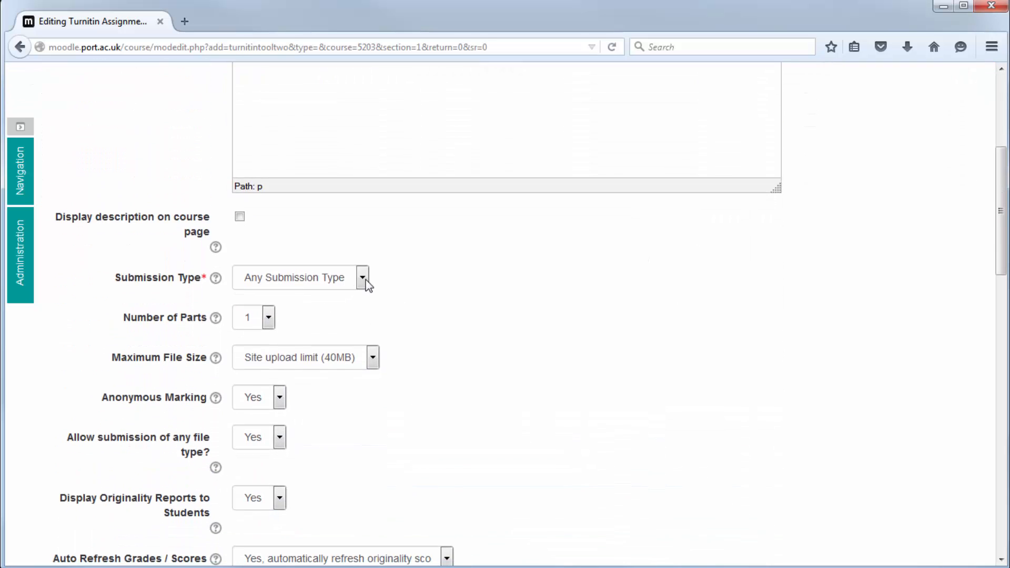
{"action": "left_click", "coordinate": [300, 278]}
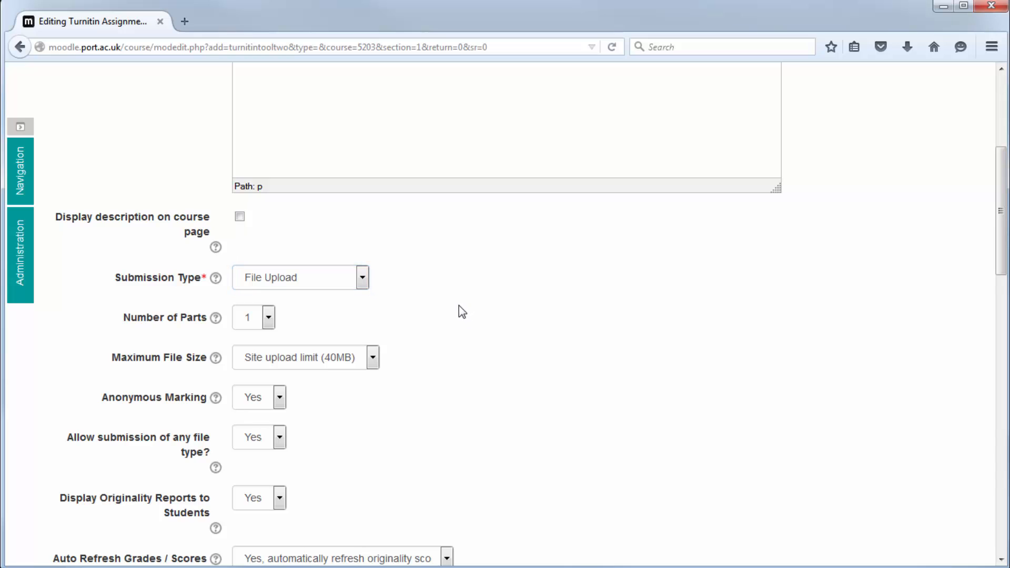
{"action": "scroll", "scroll_direction": "down", "scroll_amount": 3}
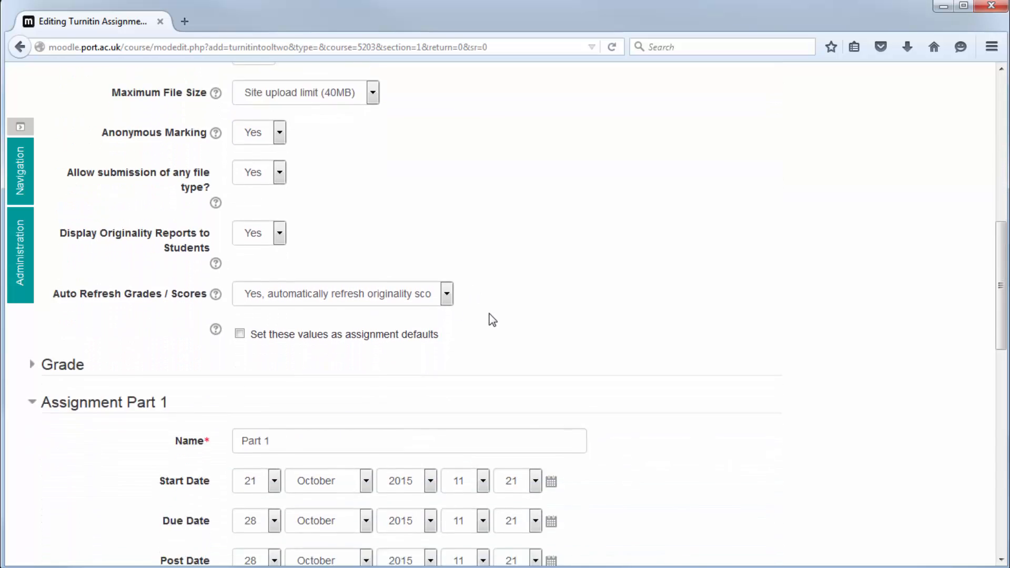
{"action": "scroll", "scroll_direction": "down", "scroll_amount": 3}
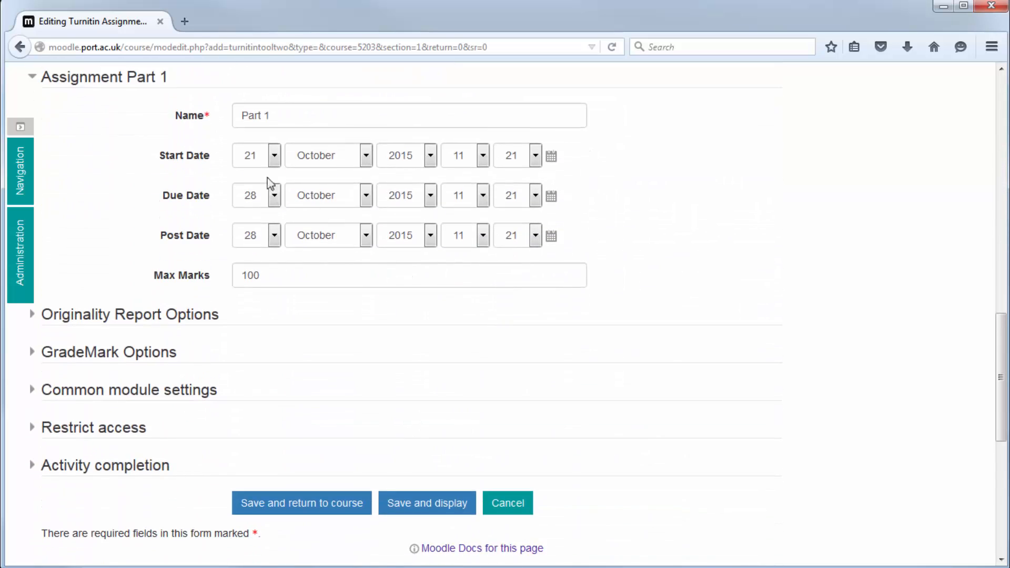
Set Part 1 to start 28 October 11:30, due 13 November, post 28 November 2015
{"action": "left_click", "coordinate": [250, 155]}
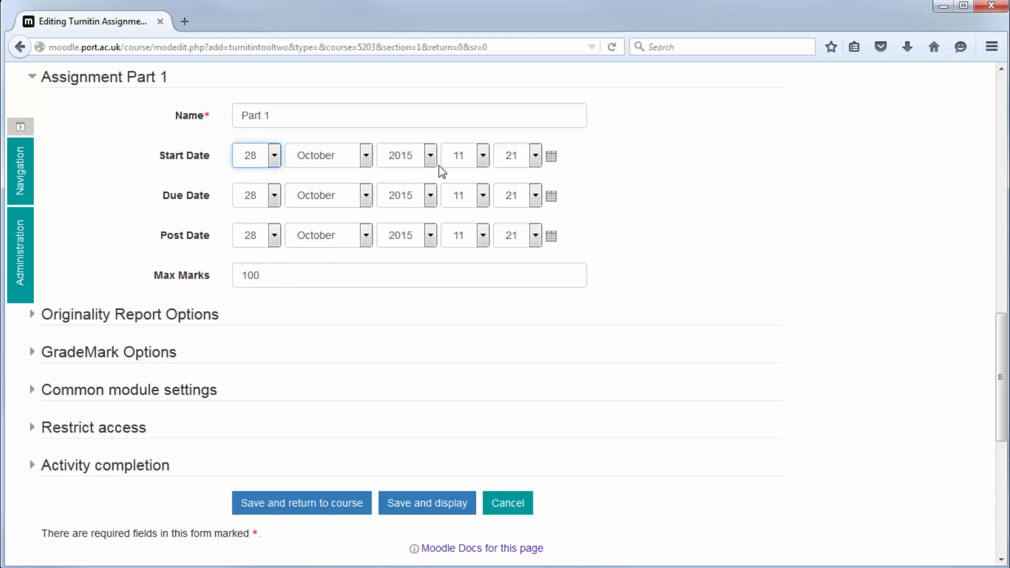
{"action": "left_click", "coordinate": [534, 155]}
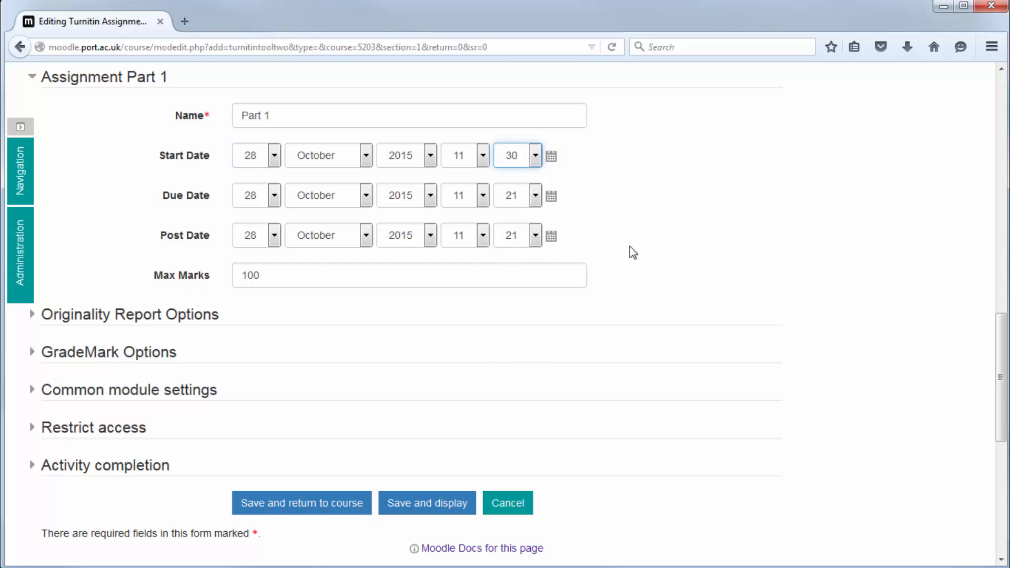
{"action": "left_click", "coordinate": [273, 195]}
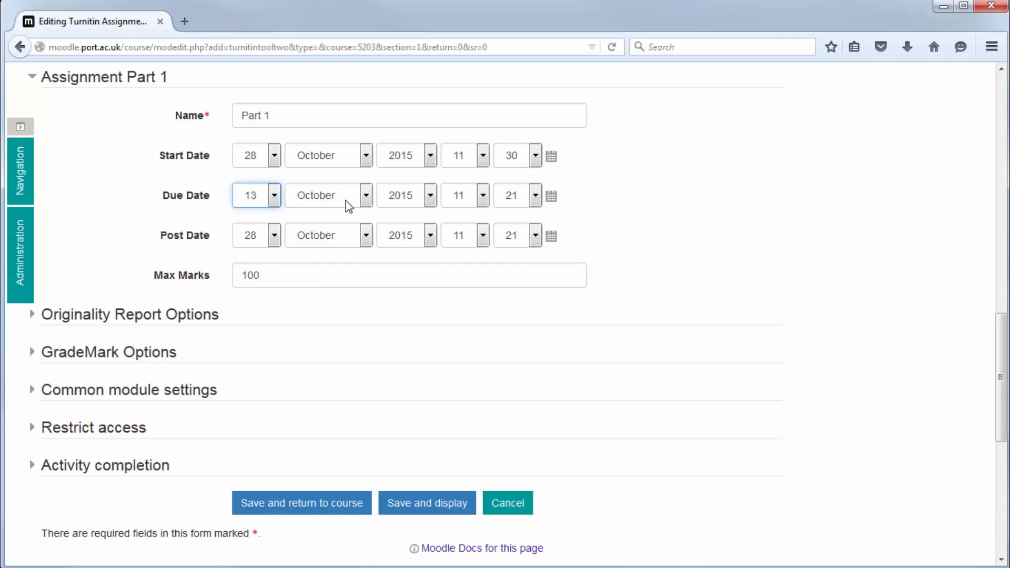
{"action": "left_click", "coordinate": [320, 196]}
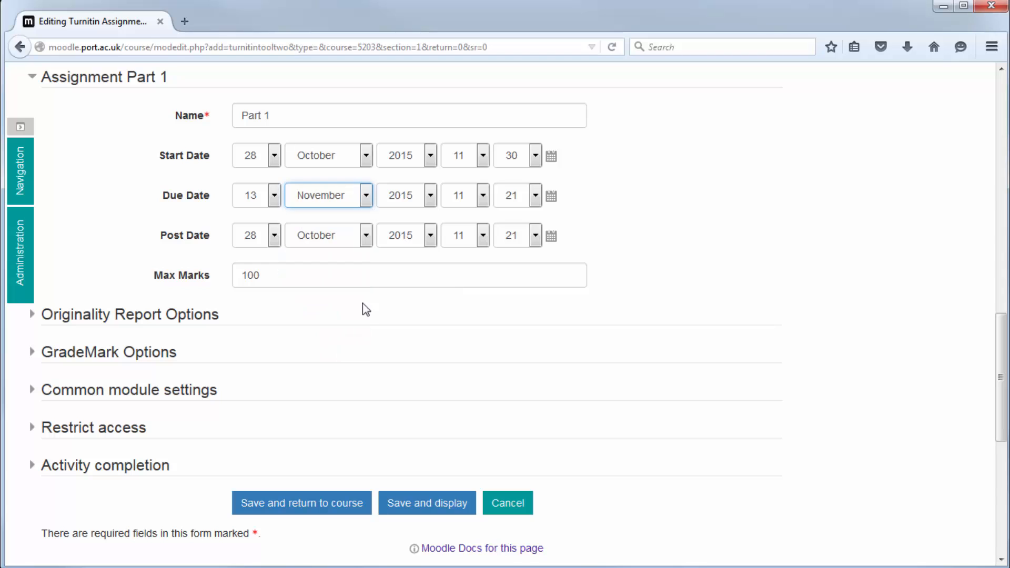
{"action": "mouse_move", "coordinate": [324, 264]}
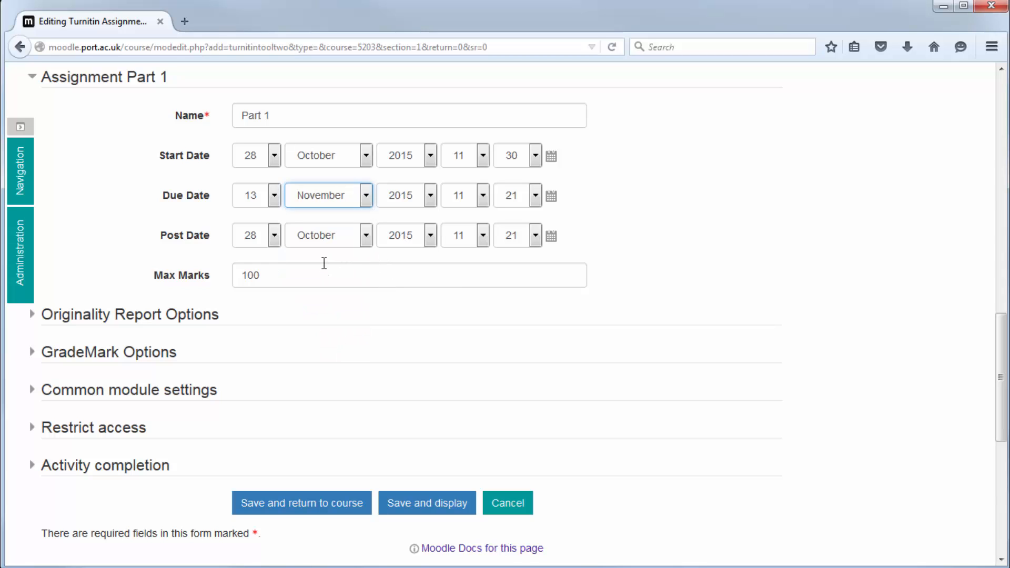
{"action": "left_click", "coordinate": [273, 236]}
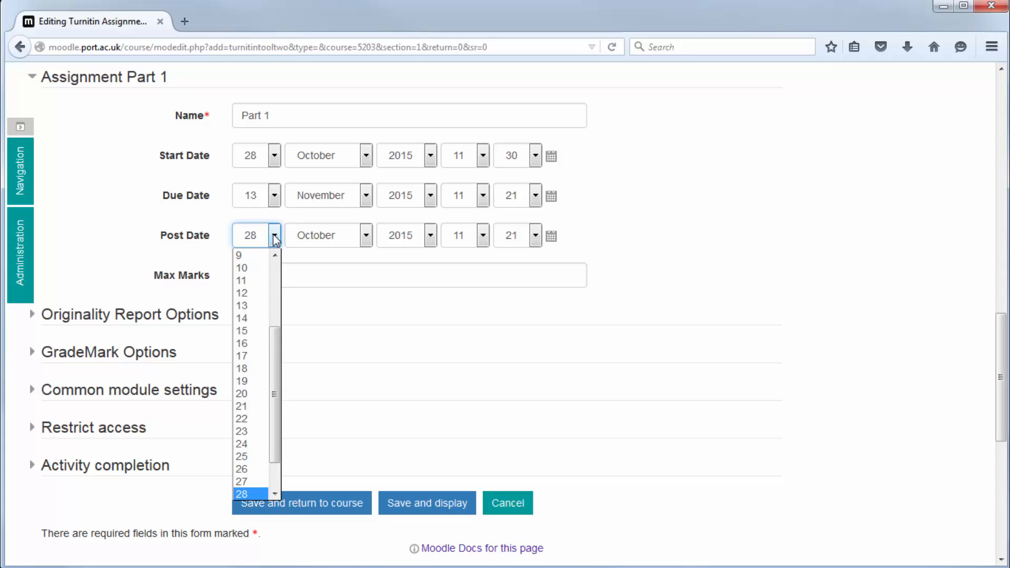
{"action": "mouse_move", "coordinate": [276, 253]}
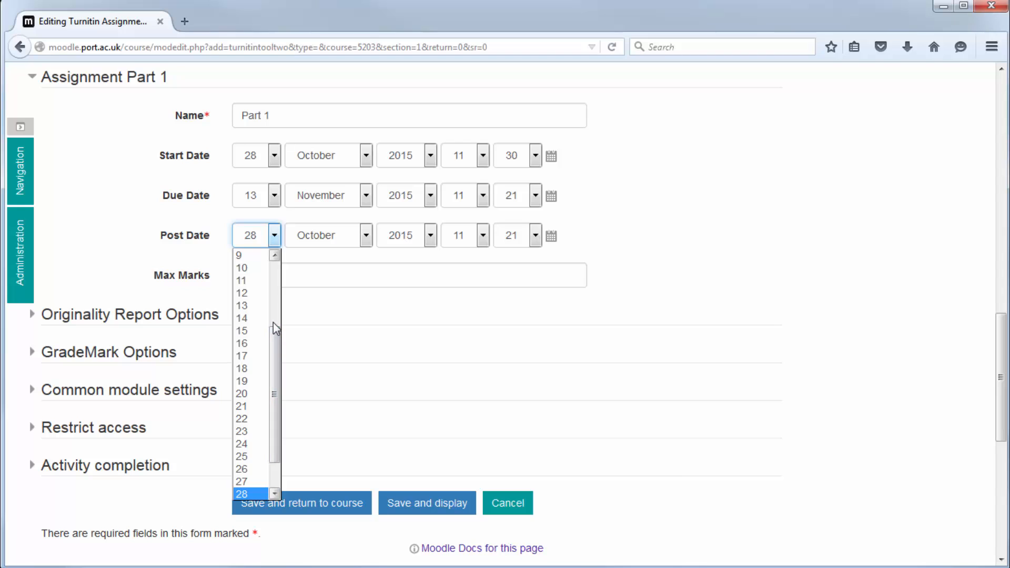
{"action": "left_click", "coordinate": [365, 235]}
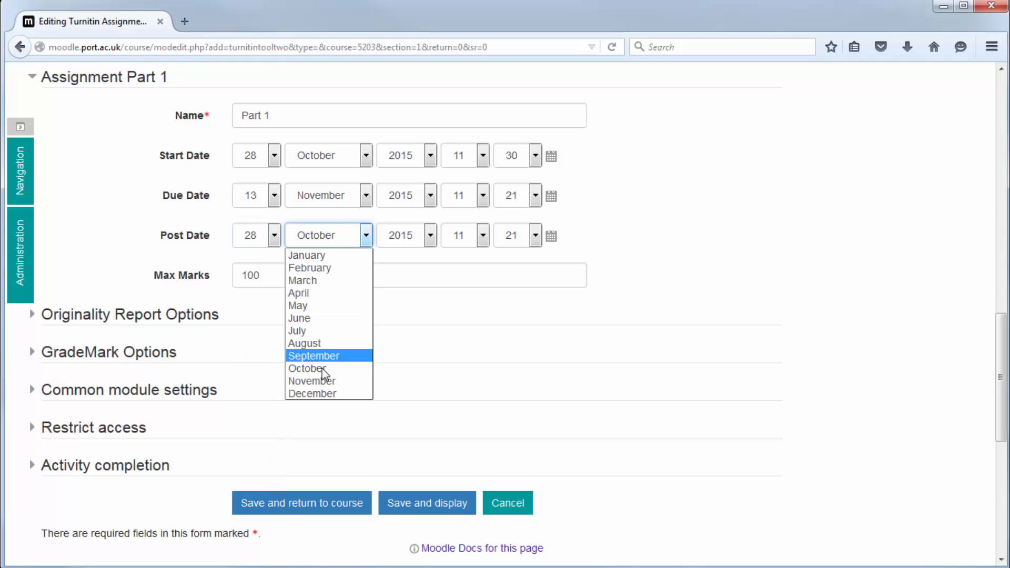
{"action": "left_click", "coordinate": [312, 381]}
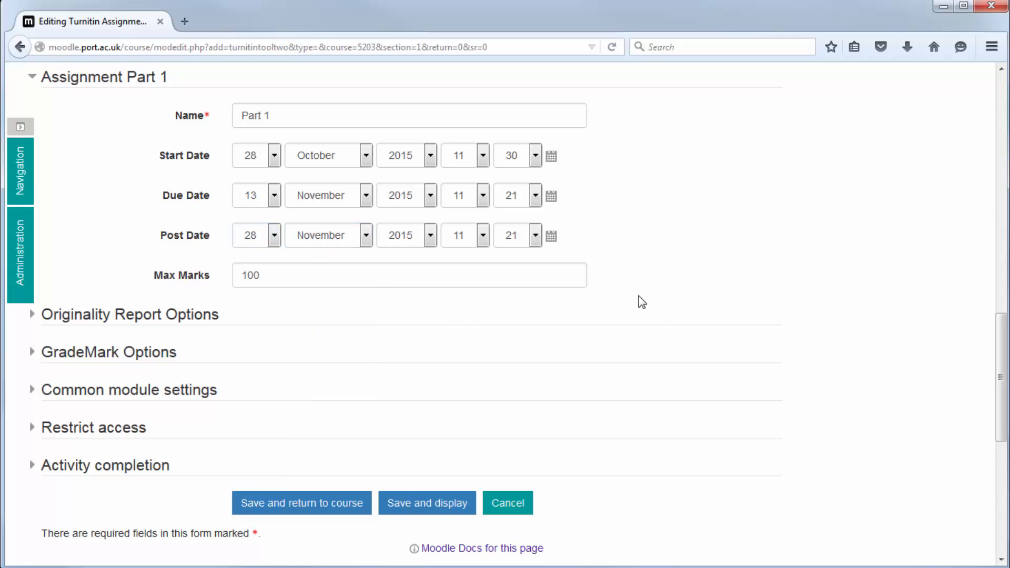
{"action": "mouse_move", "coordinate": [419, 425]}
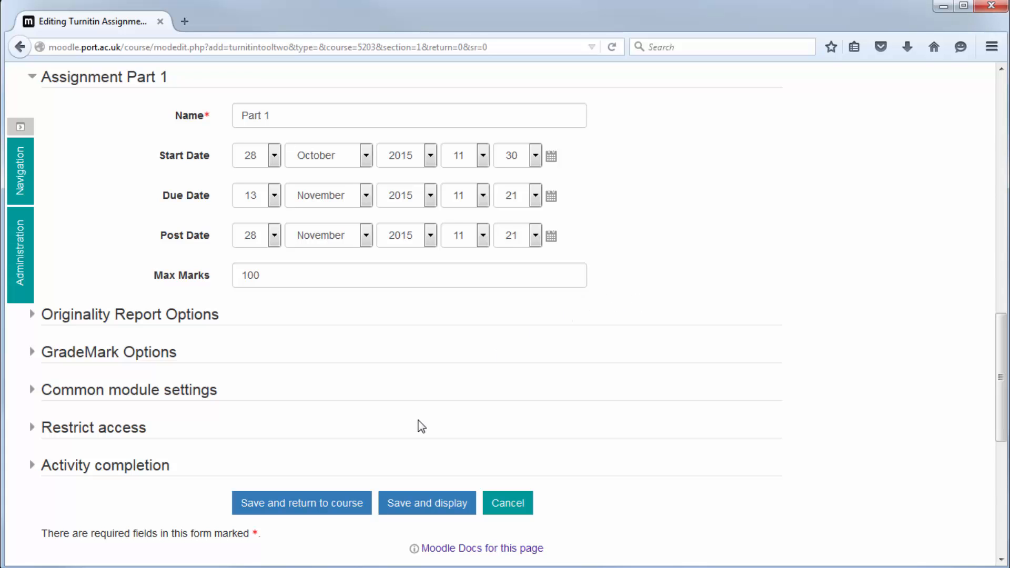
Add a Date restriction allowing access from 28 October 2015, 11:30
{"action": "left_click", "coordinate": [93, 427]}
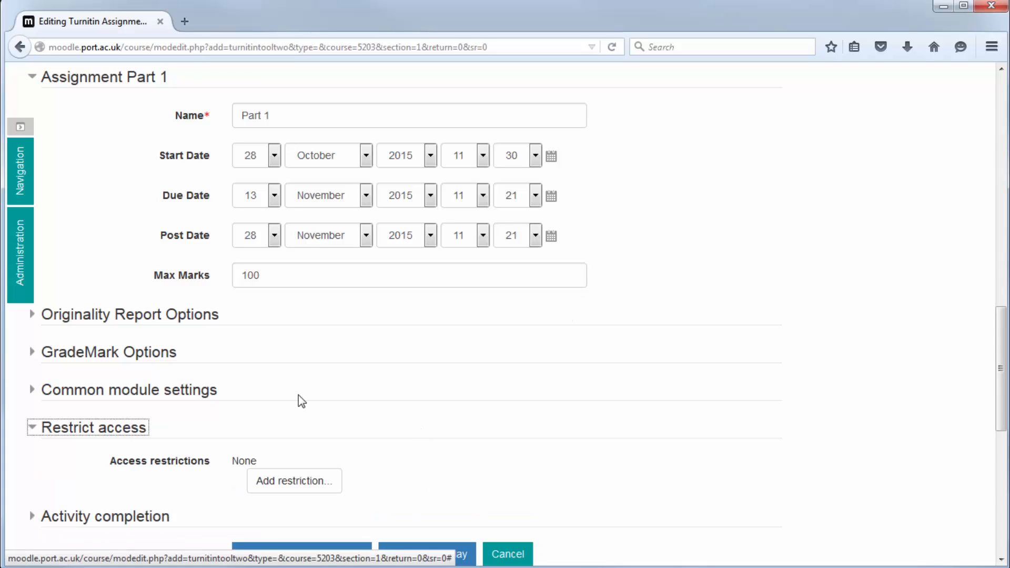
{"action": "left_click", "coordinate": [294, 481]}
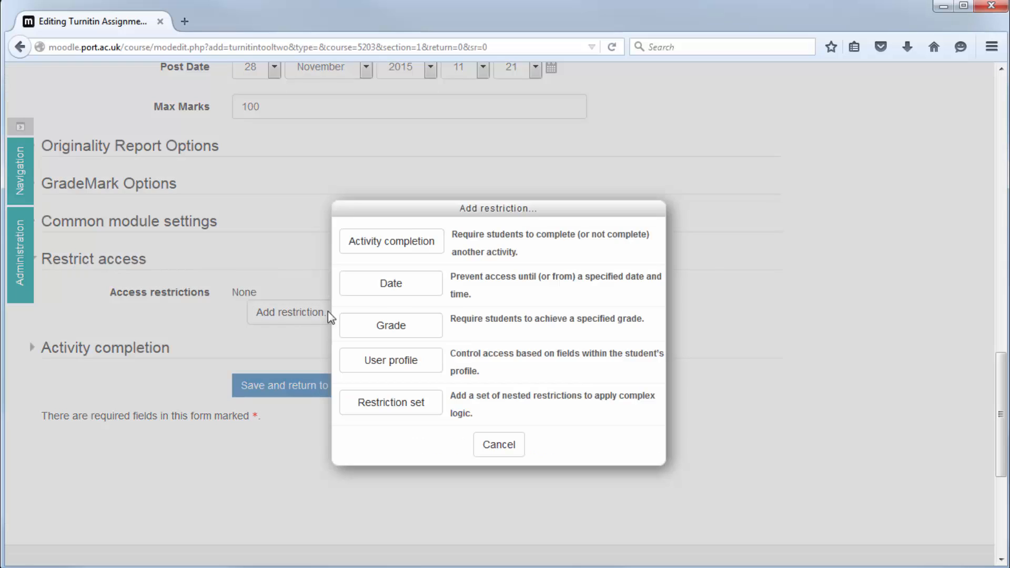
{"action": "left_click", "coordinate": [390, 283]}
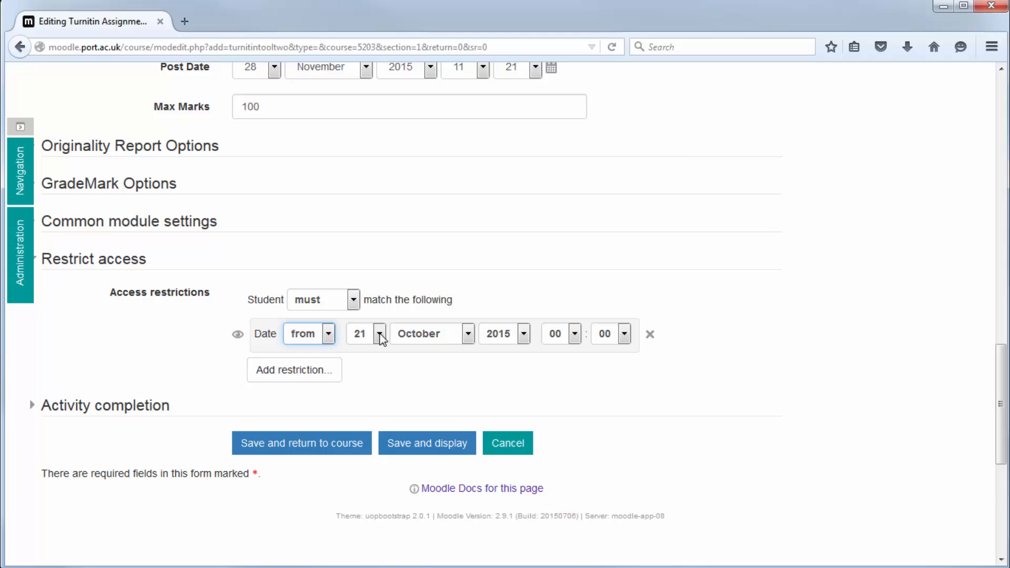
{"action": "left_click", "coordinate": [379, 334]}
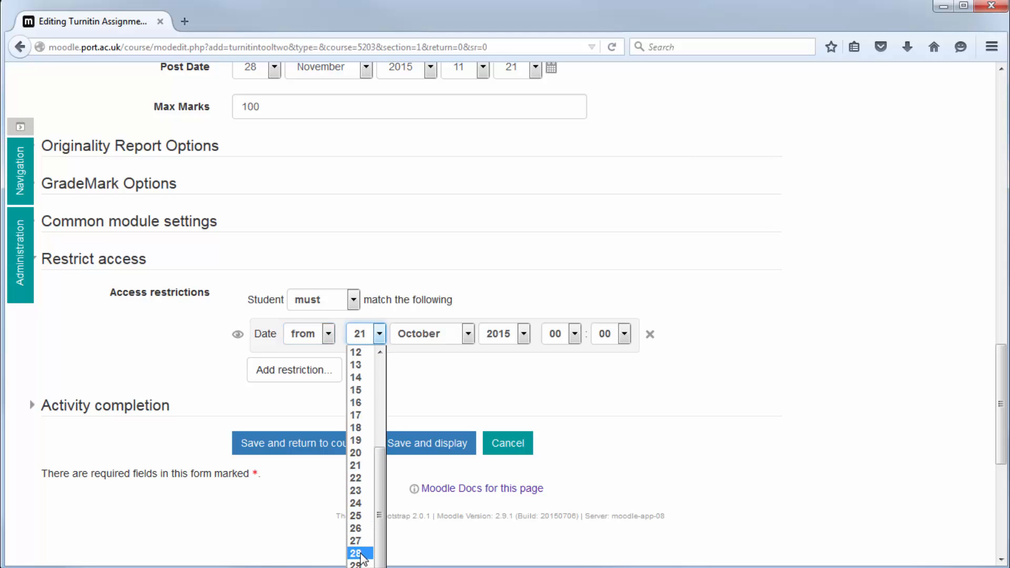
{"action": "left_click", "coordinate": [355, 553]}
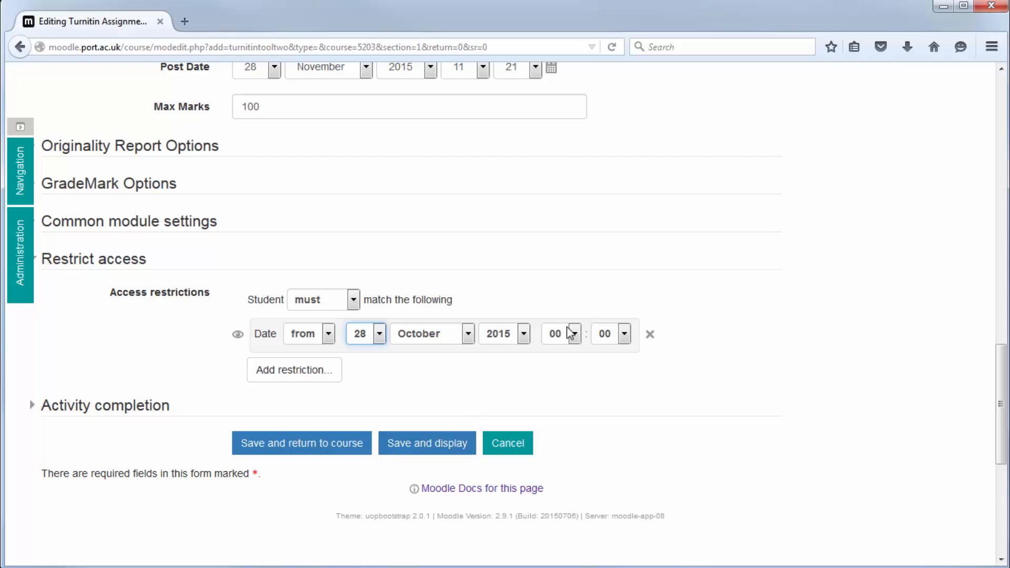
{"action": "left_click", "coordinate": [572, 334]}
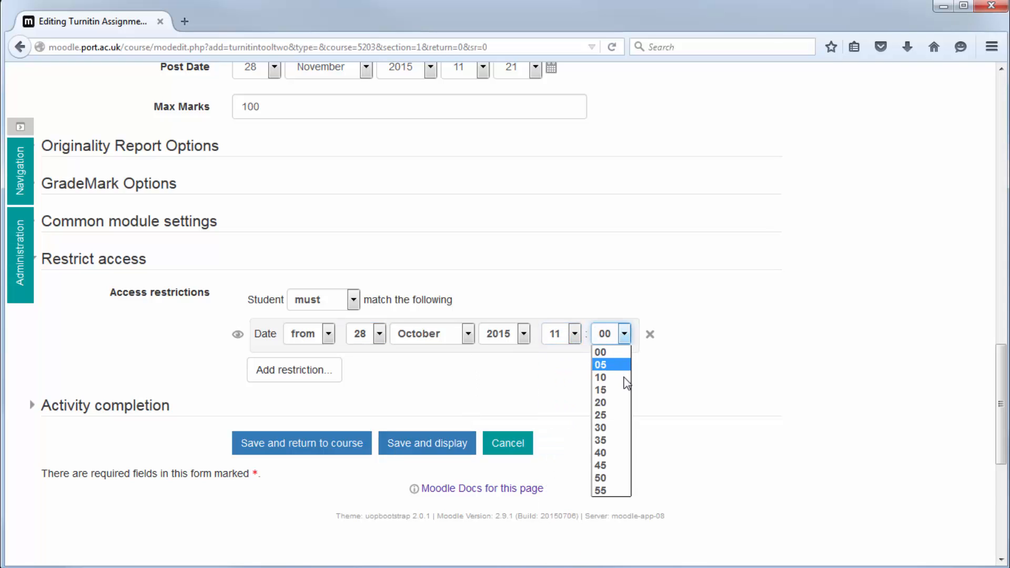
{"action": "left_click", "coordinate": [599, 428]}
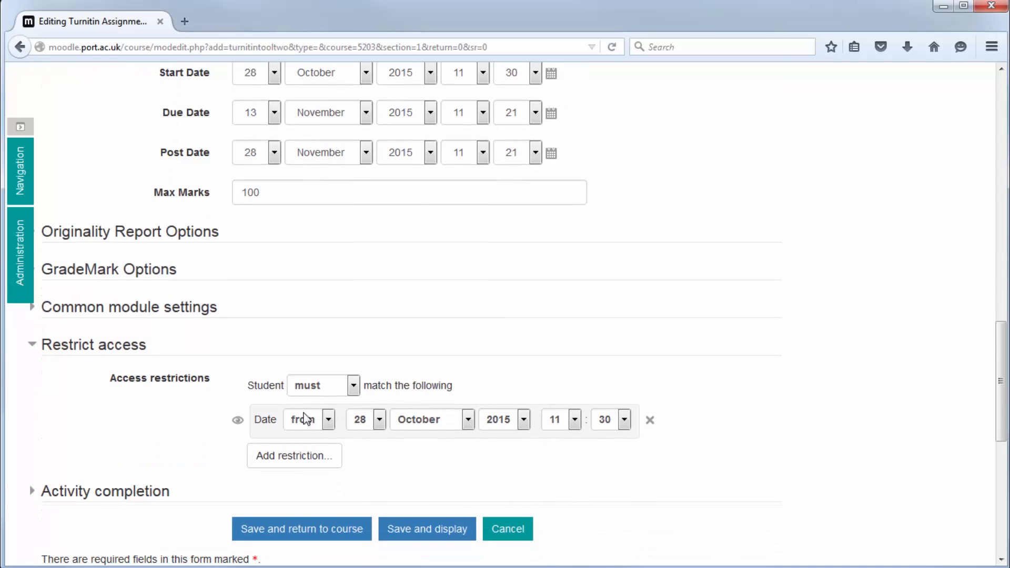
Save the ECF and Late Submissions assignment and return to the course
{"action": "left_click", "coordinate": [301, 527]}
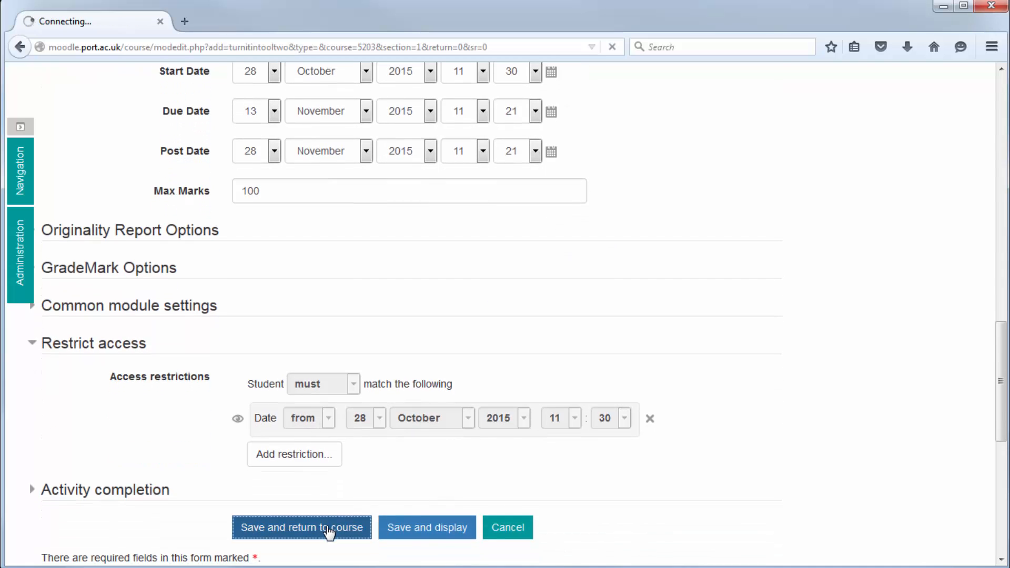
{"action": "left_click", "coordinate": [301, 527]}
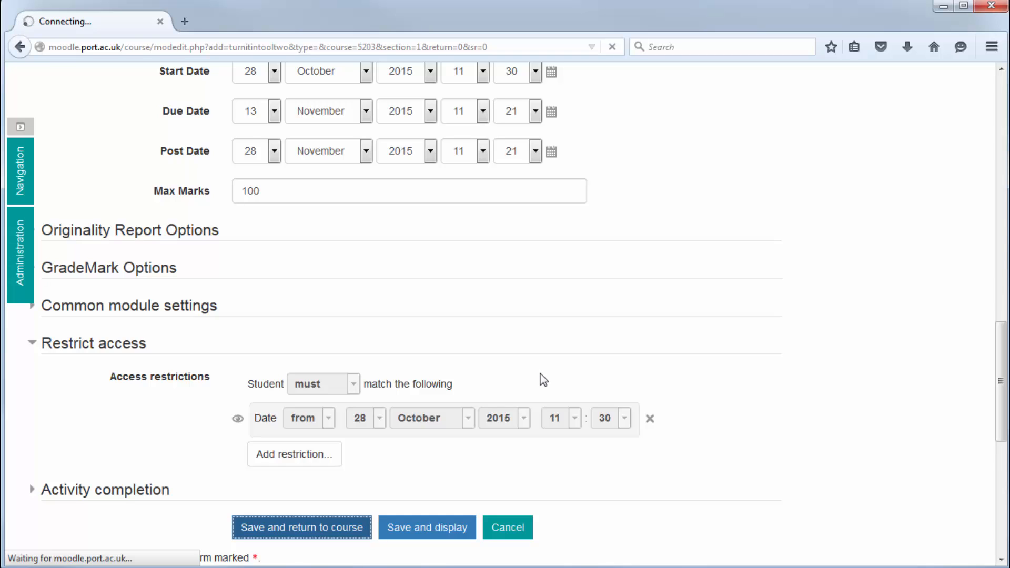
{"action": "mouse_move", "coordinate": [544, 373]}
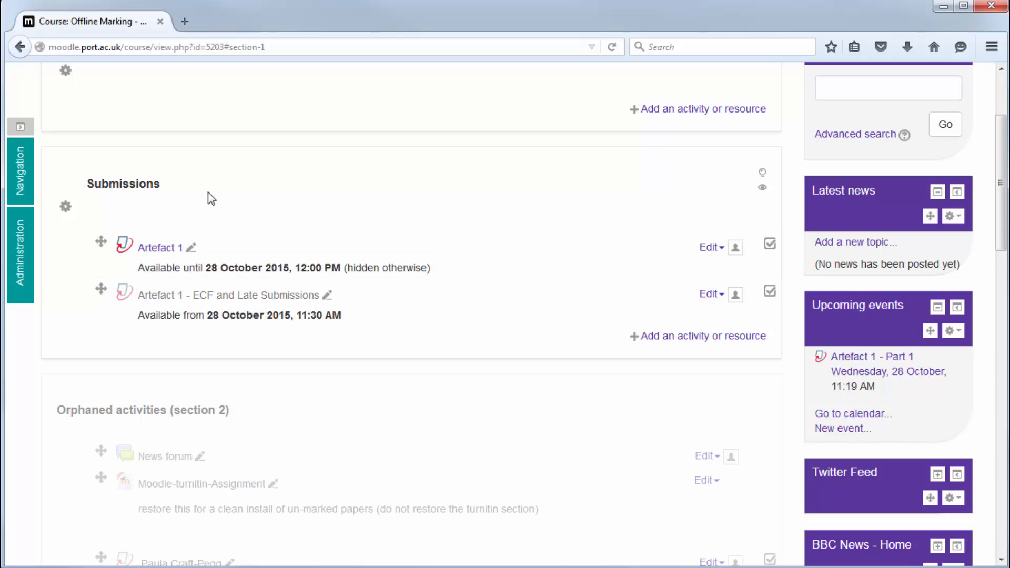
{"action": "mouse_move", "coordinate": [482, 370]}
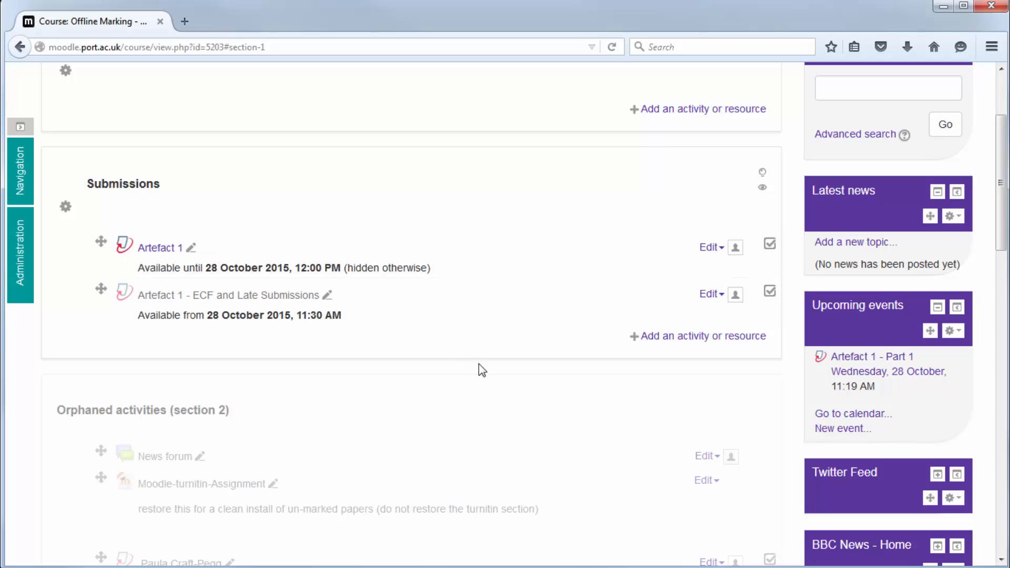
Reopen the ECF item's settings and mark its date restriction as hidden otherwise
{"action": "left_click", "coordinate": [711, 293]}
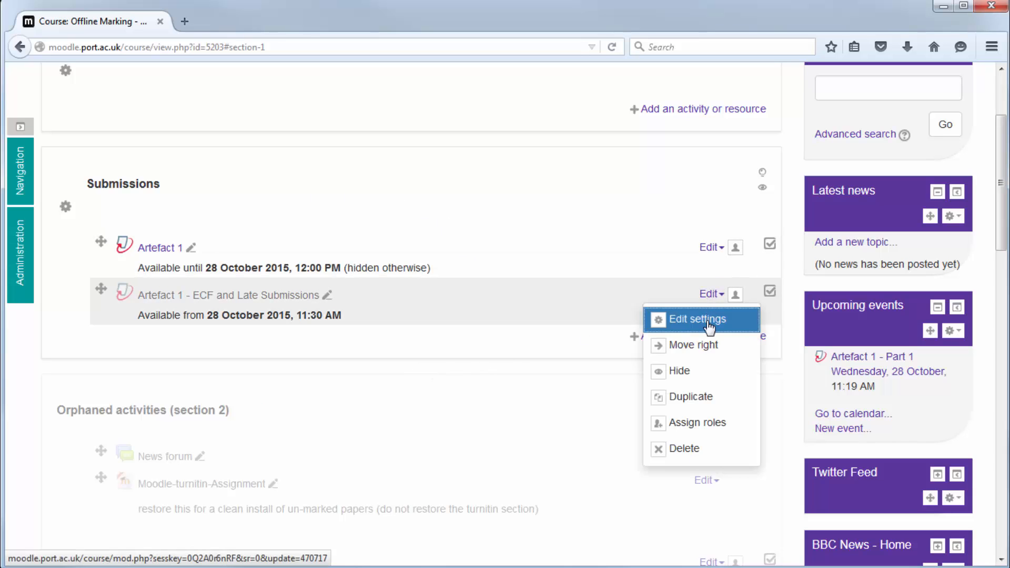
{"action": "left_click", "coordinate": [699, 319]}
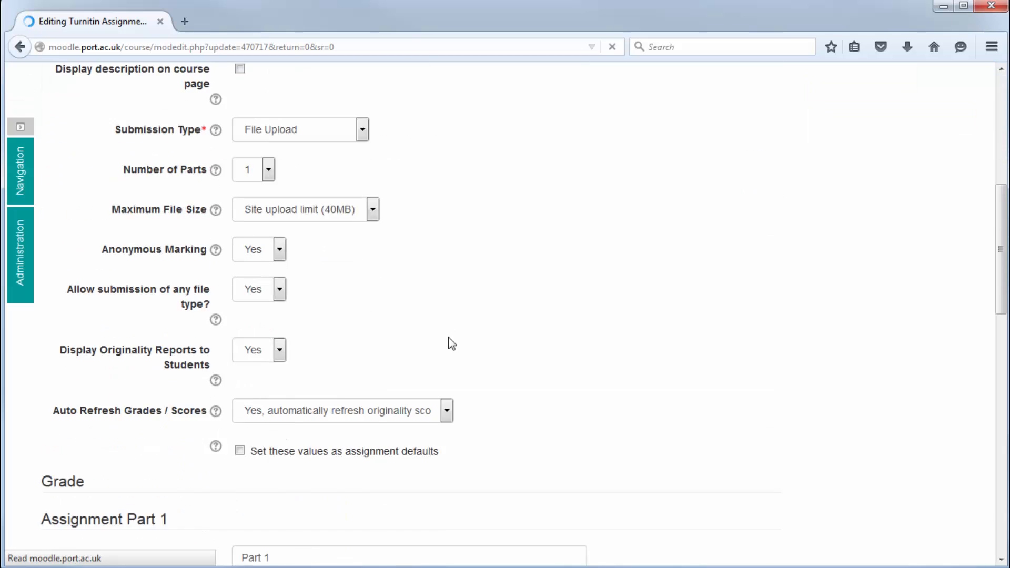
{"action": "left_click", "coordinate": [87, 344]}
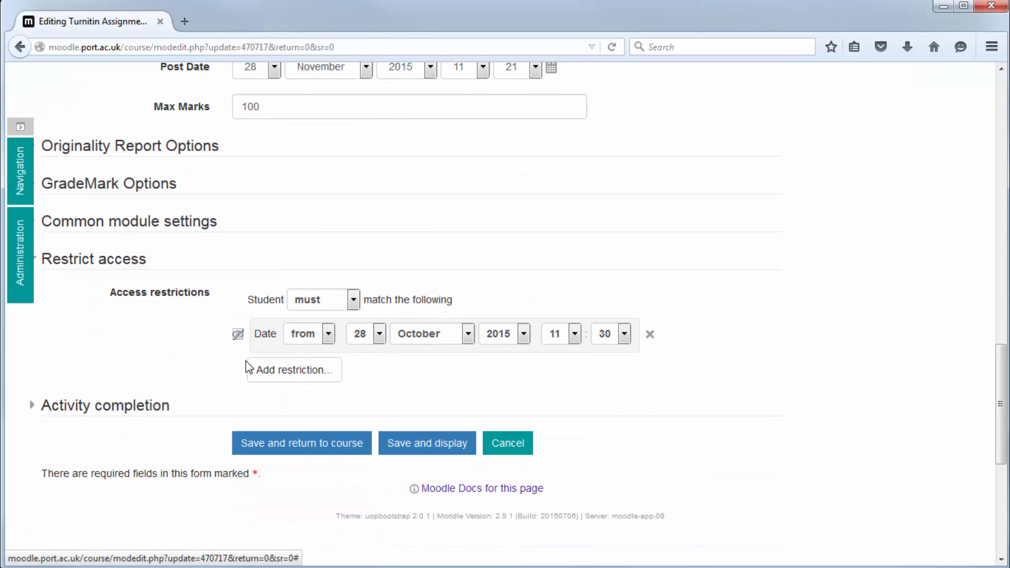
{"action": "left_click", "coordinate": [301, 443]}
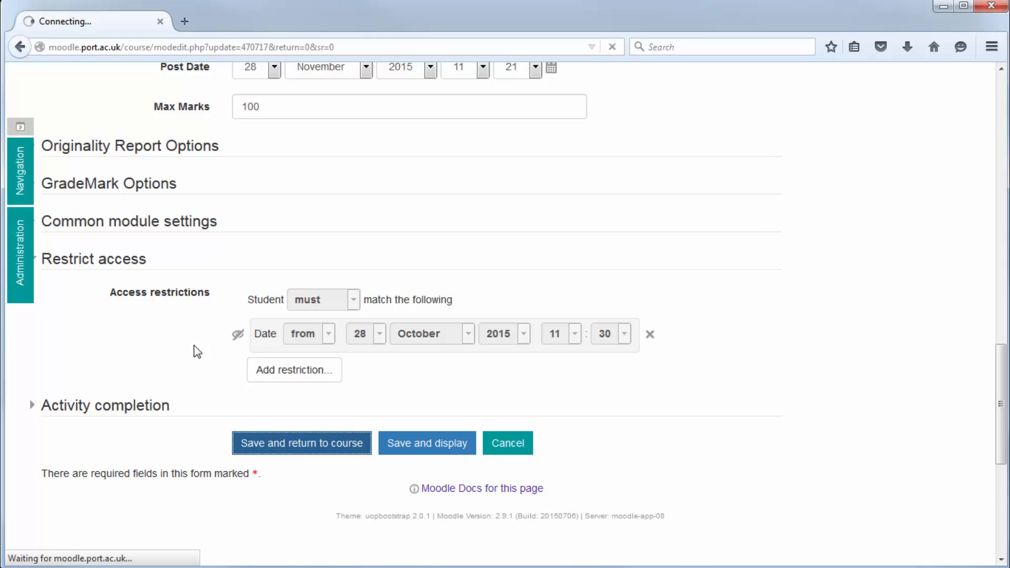
Save the hidden-until-28-October change and return to the course page
{"action": "left_click", "coordinate": [301, 443]}
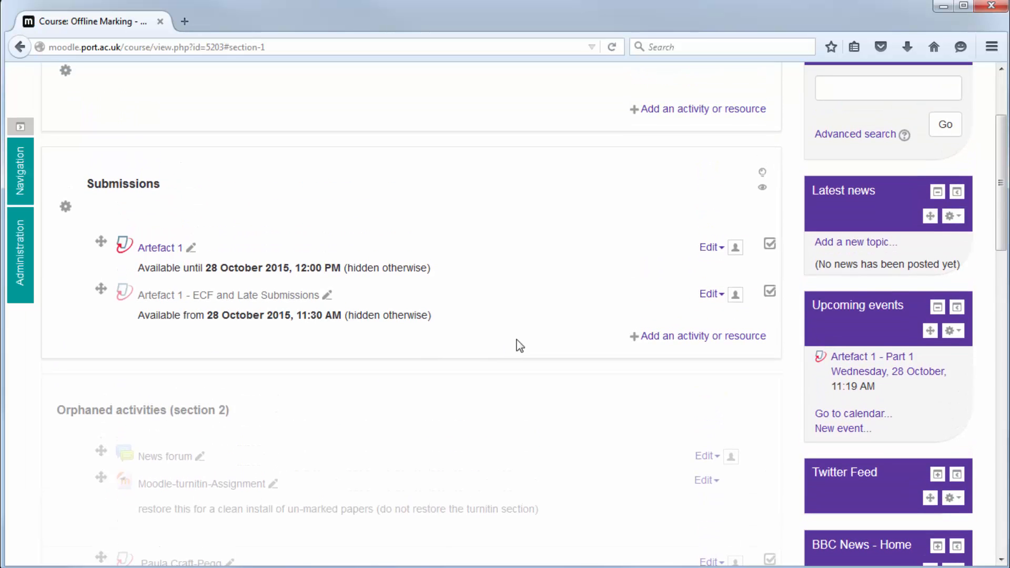
{"action": "mouse_move", "coordinate": [530, 344]}
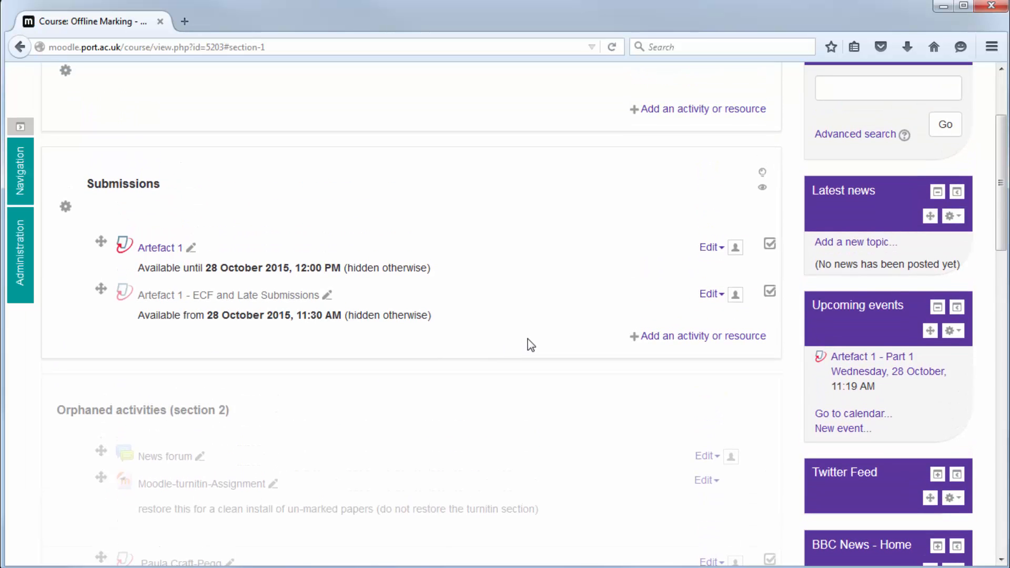